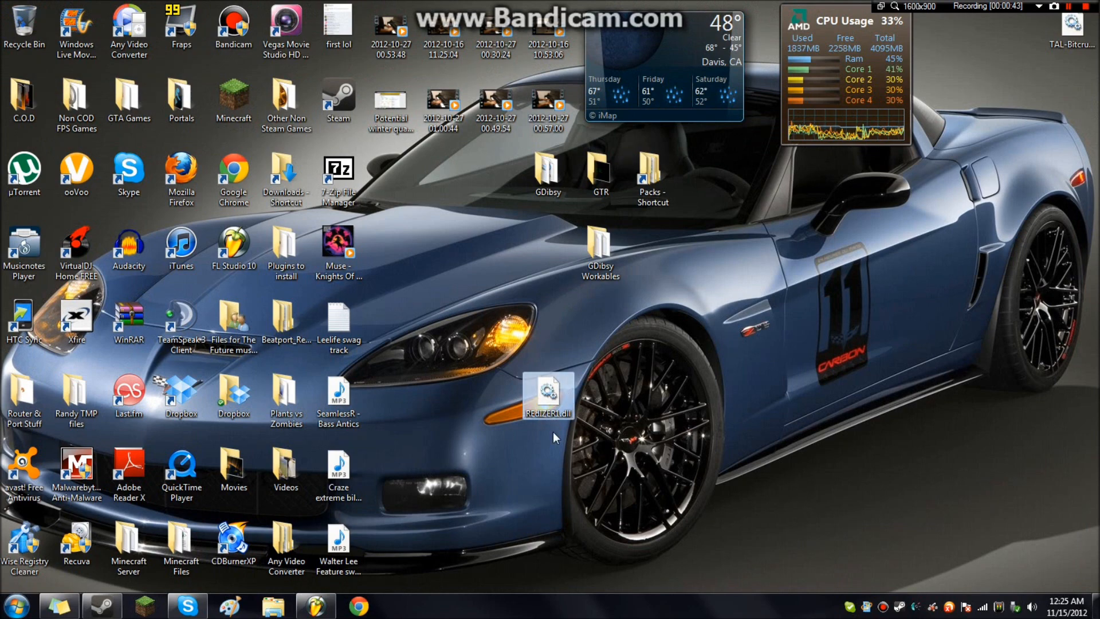
# - Browse HP (C:) > Program Files (x86) > Image-Line > FL Studio 10 and launch FL Studio
pyautogui.click(14, 599)
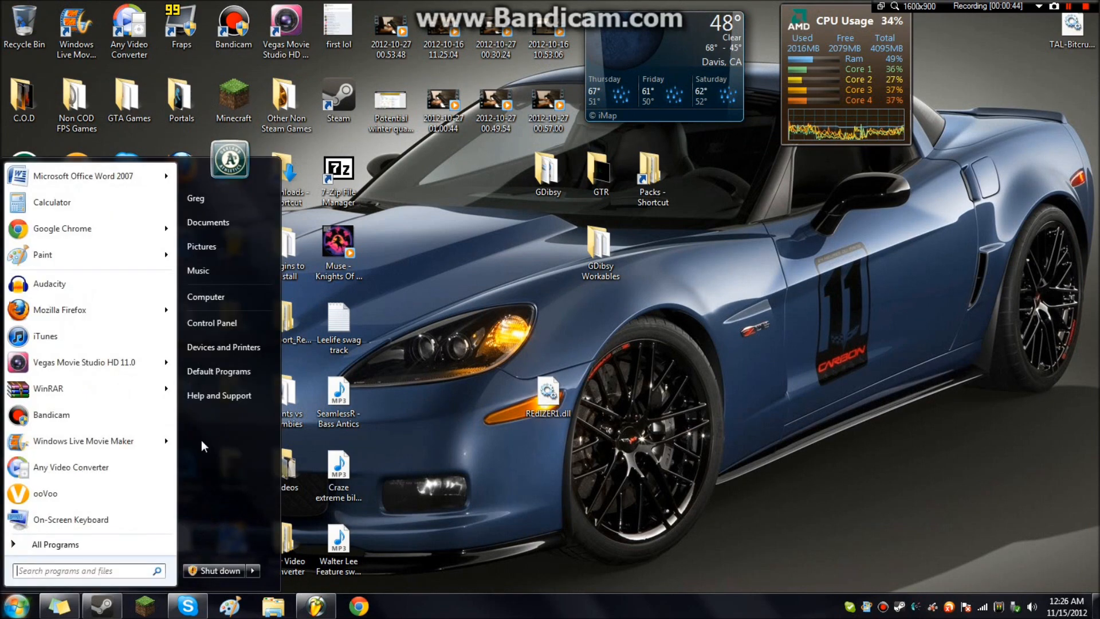
pyautogui.click(205, 297)
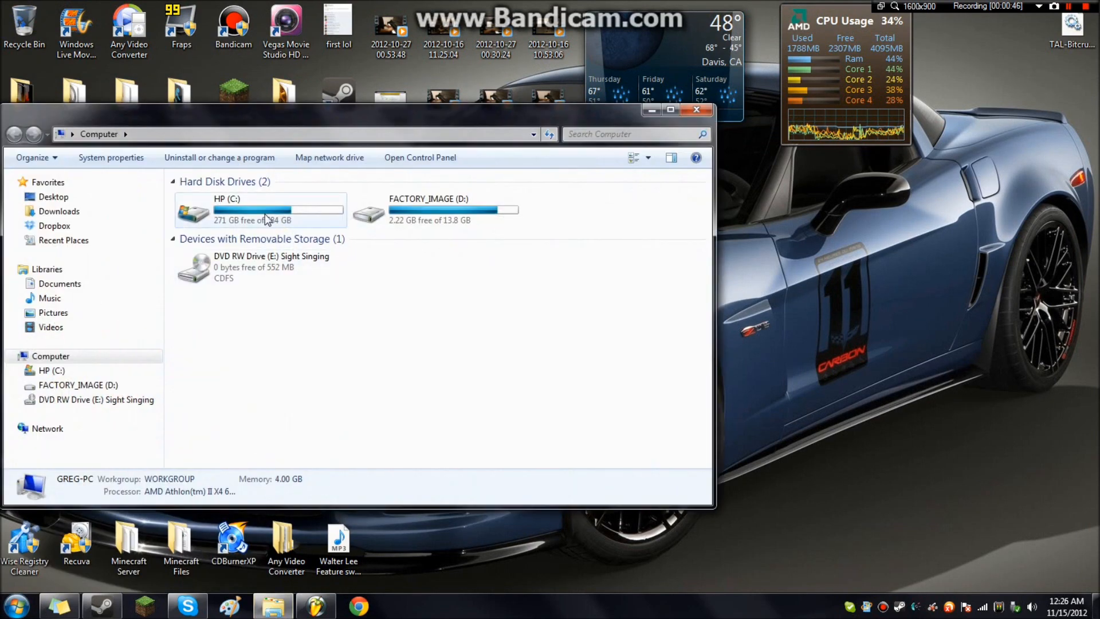
pyautogui.doubleClick(258, 210)
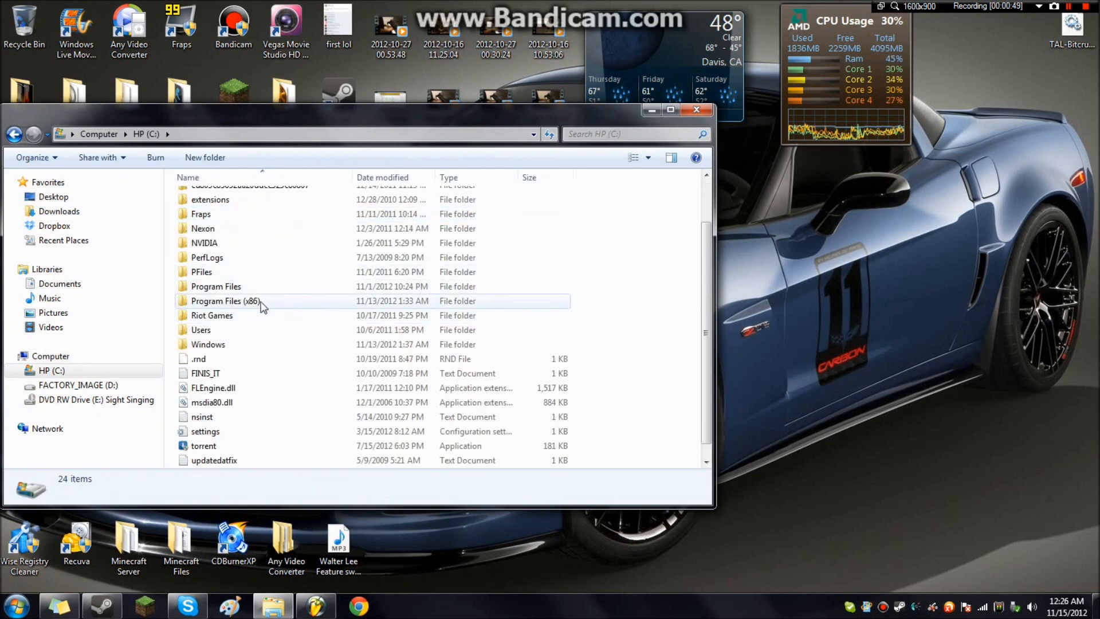
pyautogui.doubleClick(221, 301)
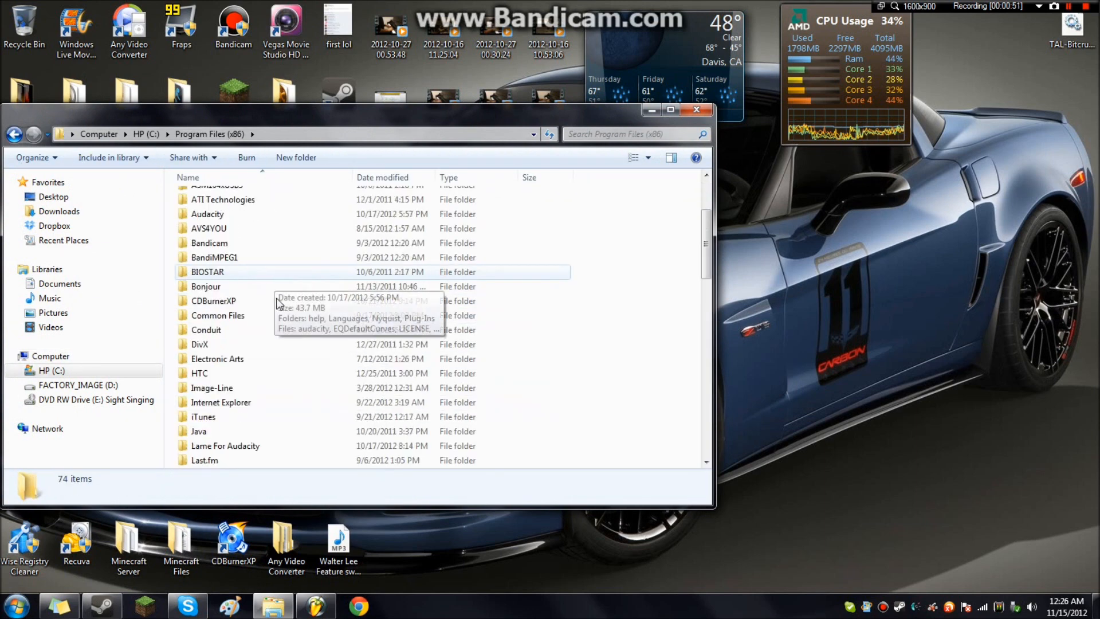
pyautogui.doubleClick(212, 388)
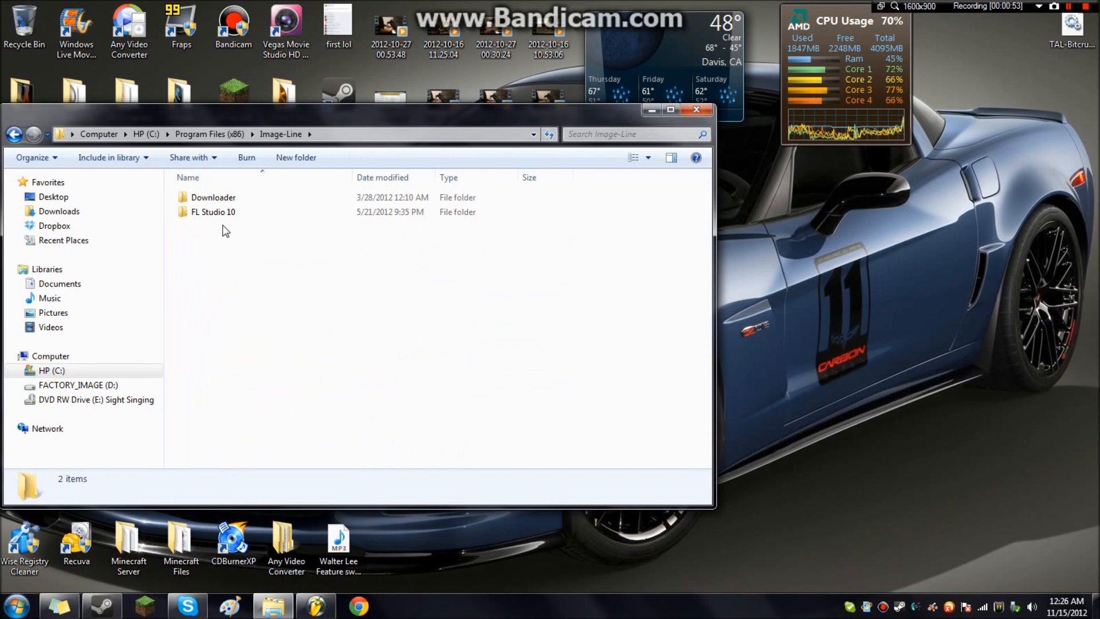
pyautogui.doubleClick(213, 212)
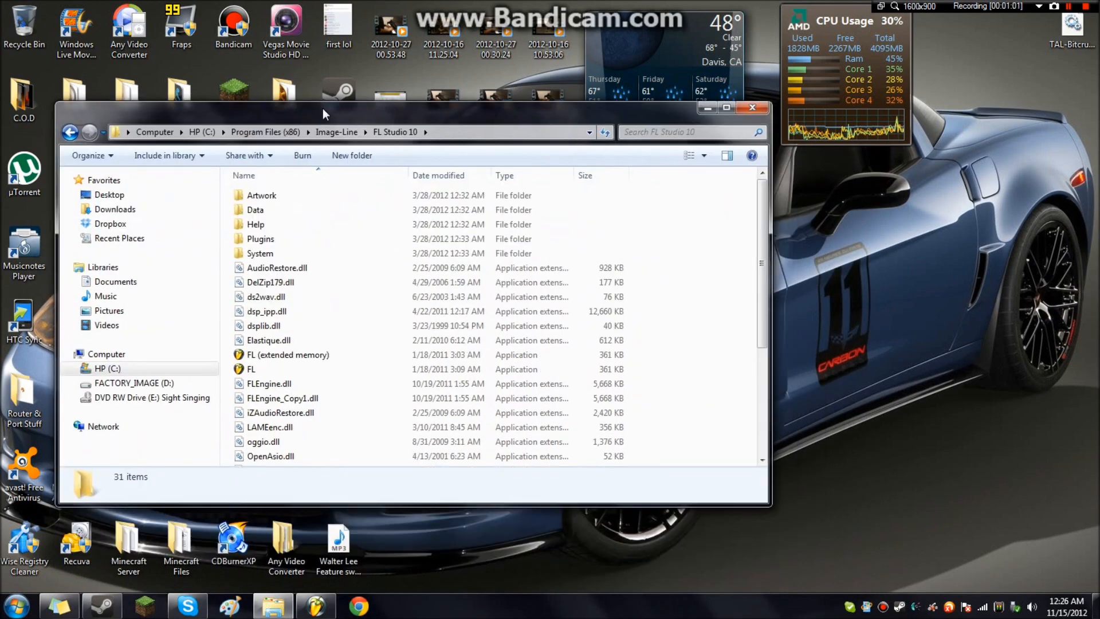
pyautogui.doubleClick(261, 239)
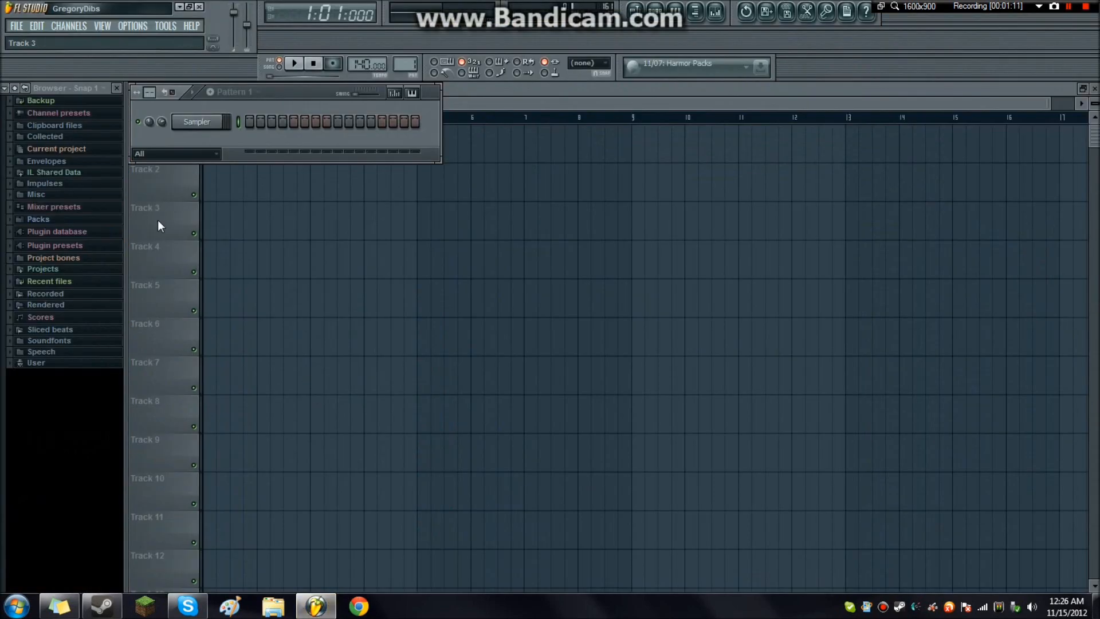
# - Rescan plugins via More..., add REDiZER1 as a channel, and close its window
pyautogui.click(68, 26)
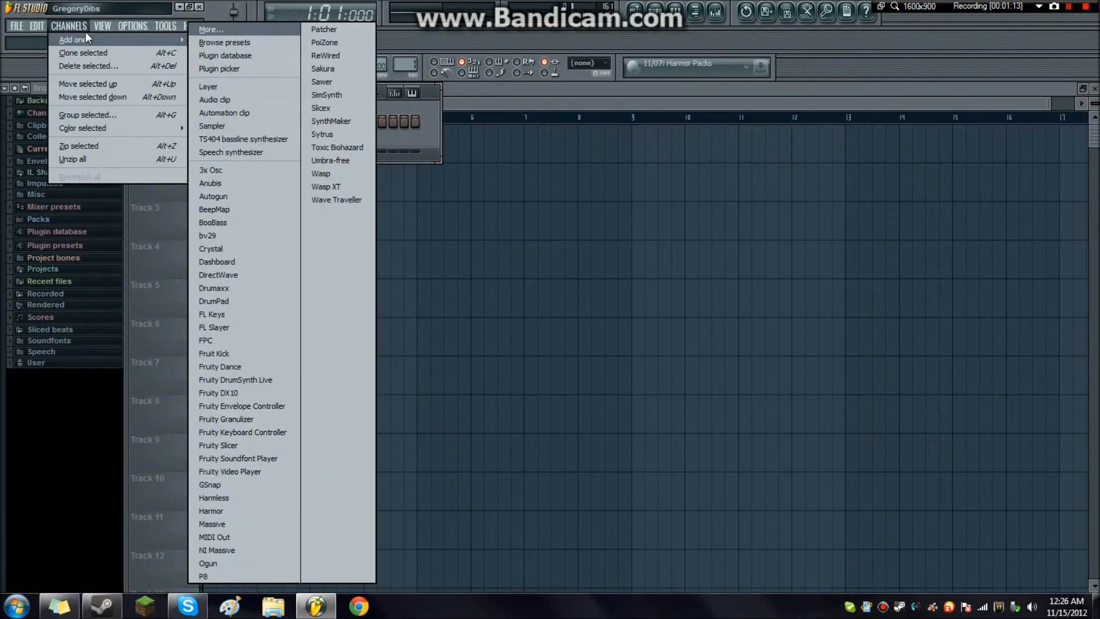
pyautogui.click(211, 29)
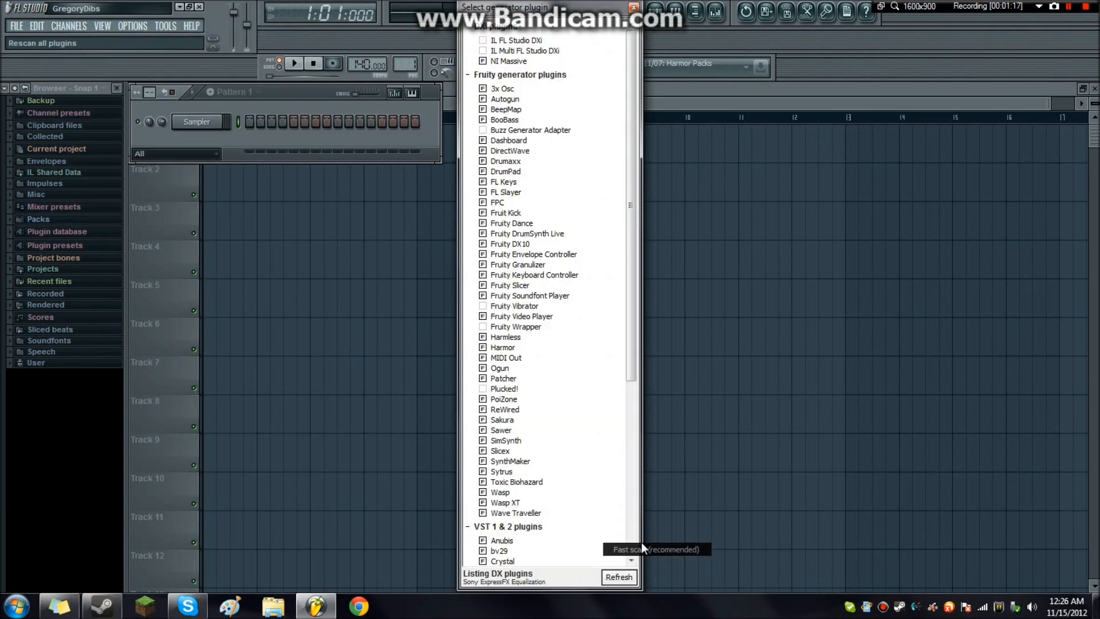
pyautogui.scroll(-3)
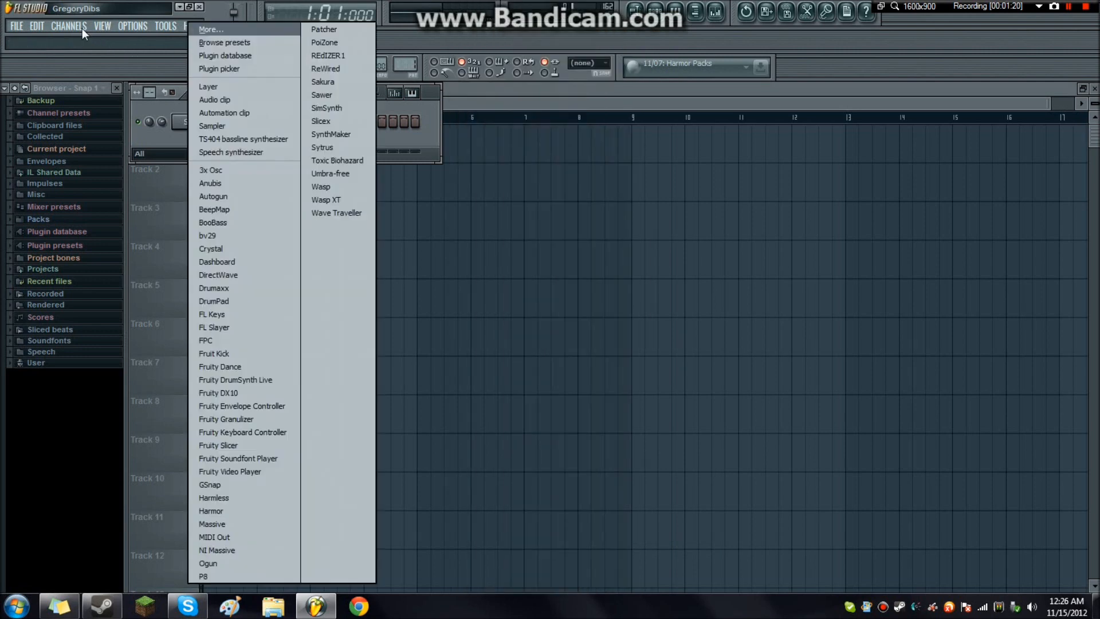
pyautogui.click(325, 56)
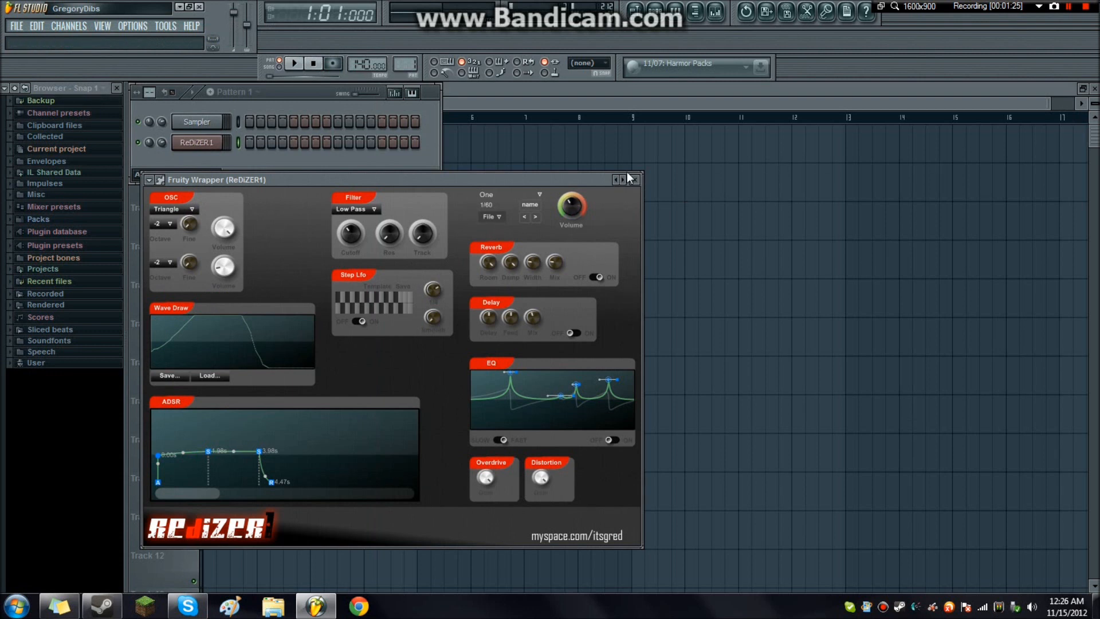
pyautogui.click(635, 179)
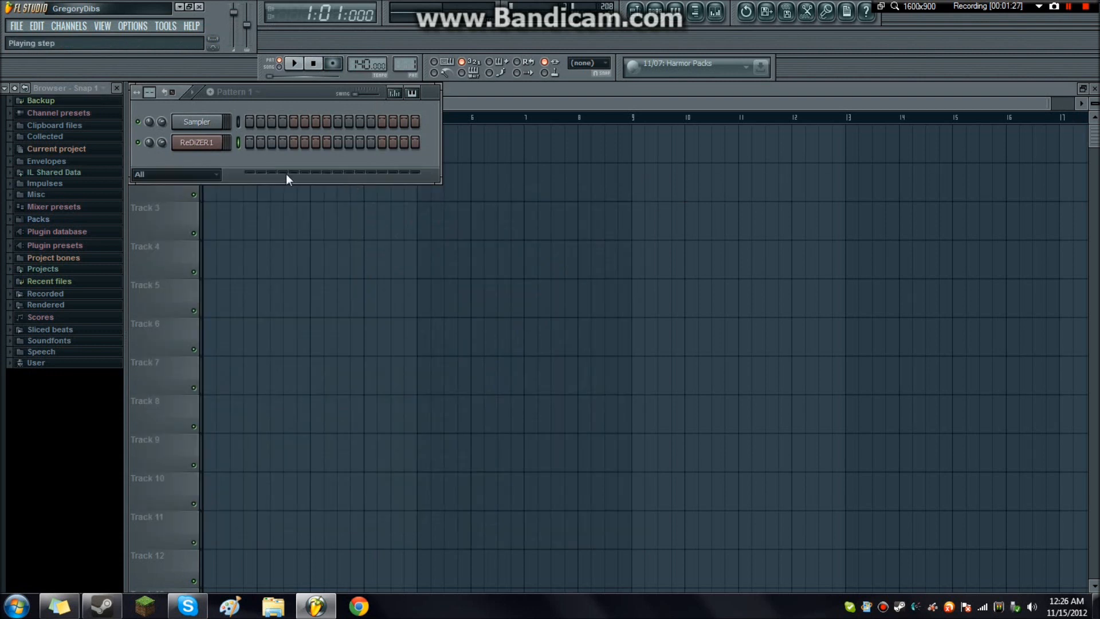
pyautogui.click(68, 26)
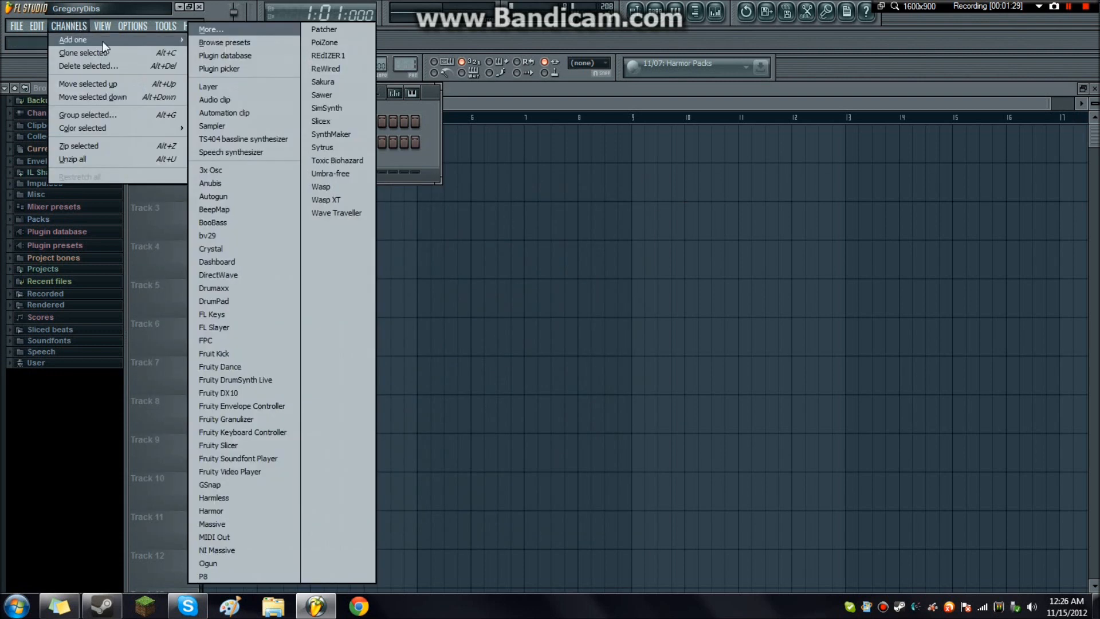
# - Add an FL Keys channel with Fruity Reeverb and Maximus on its mixer track
pyautogui.click(211, 313)
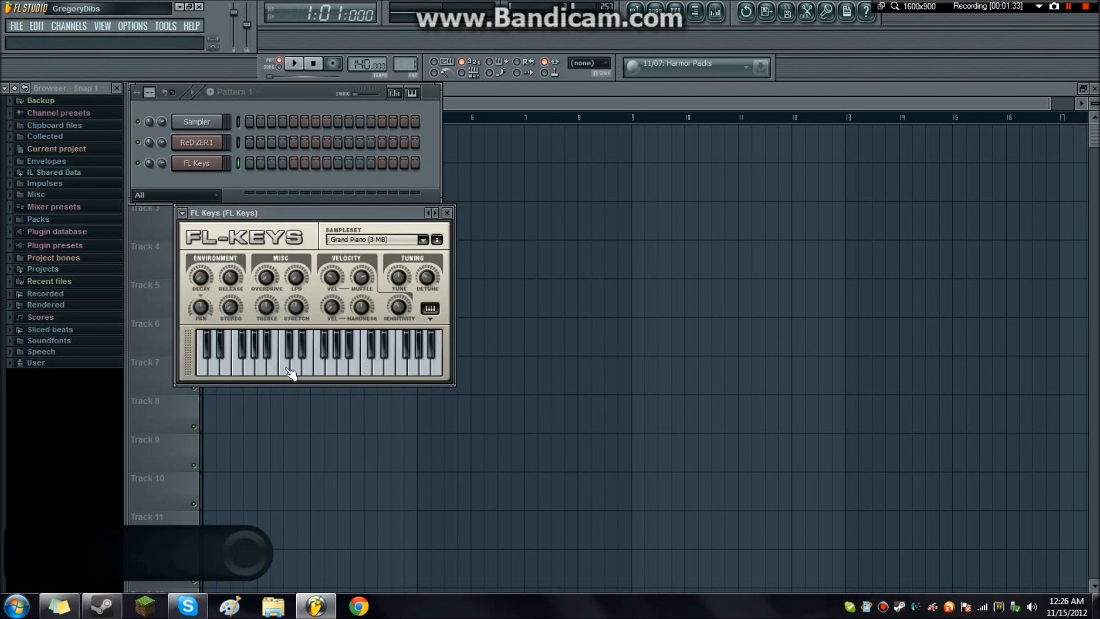
pyautogui.moveTo(277, 270)
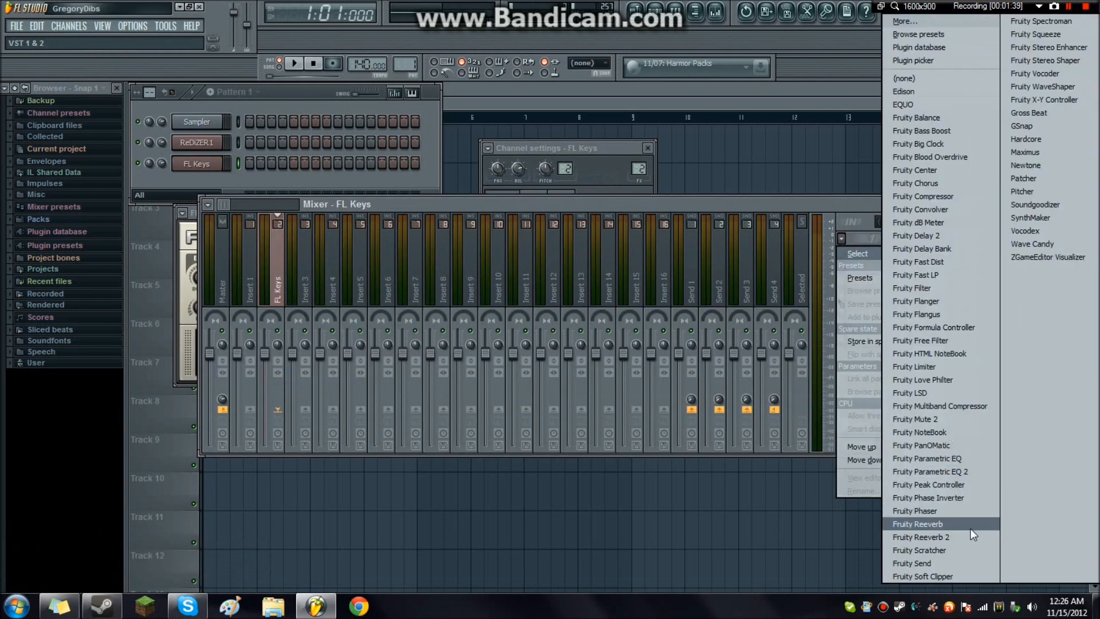
pyautogui.click(916, 524)
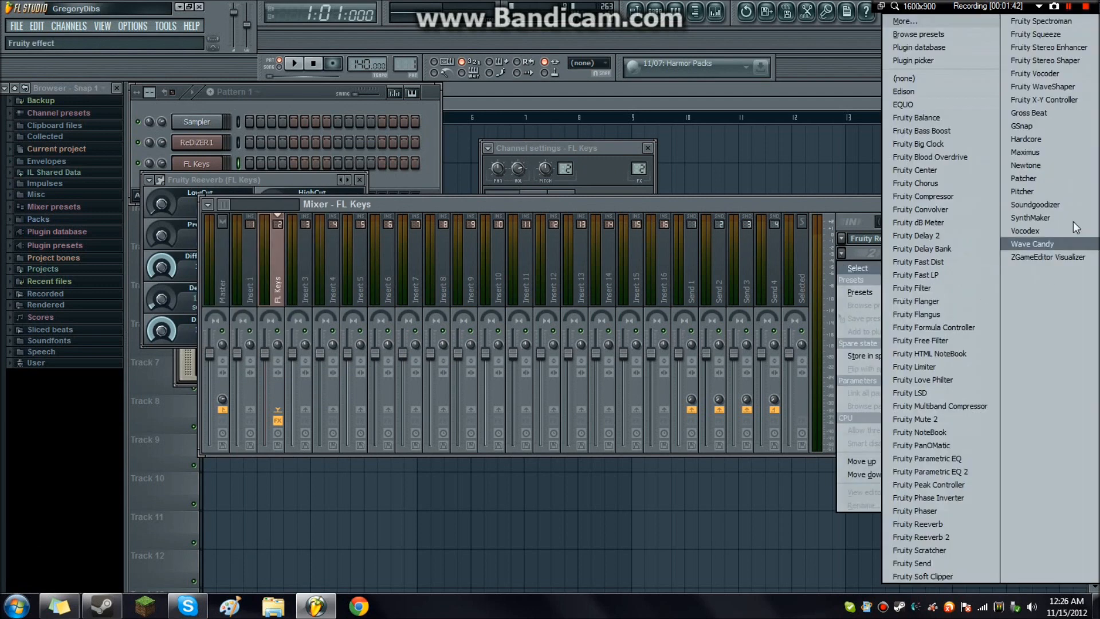
pyautogui.click(1025, 152)
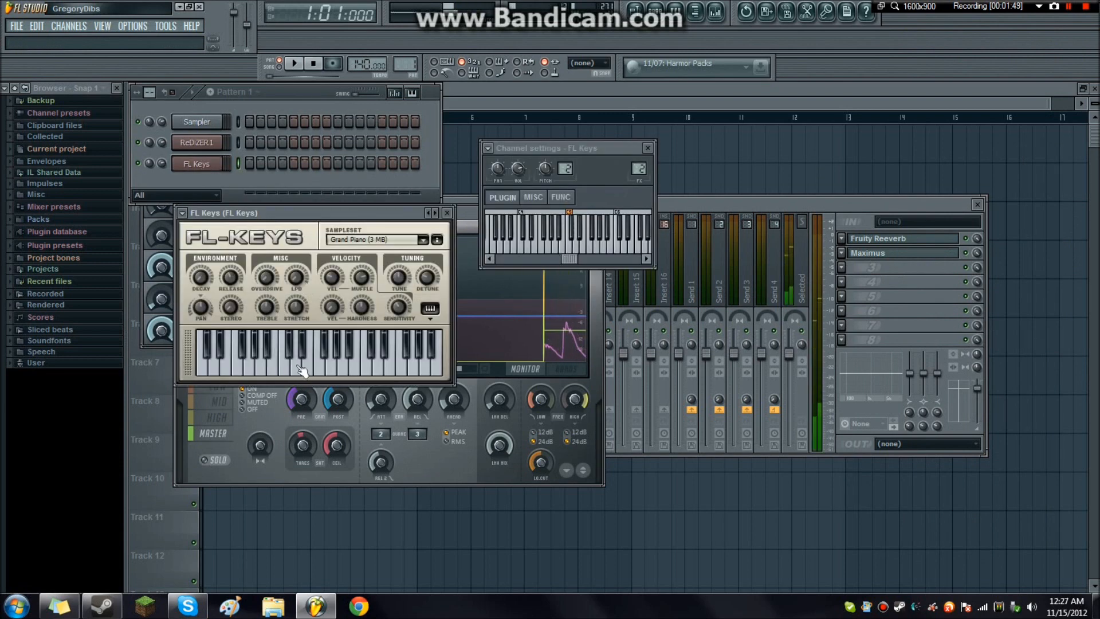
pyautogui.click(333, 365)
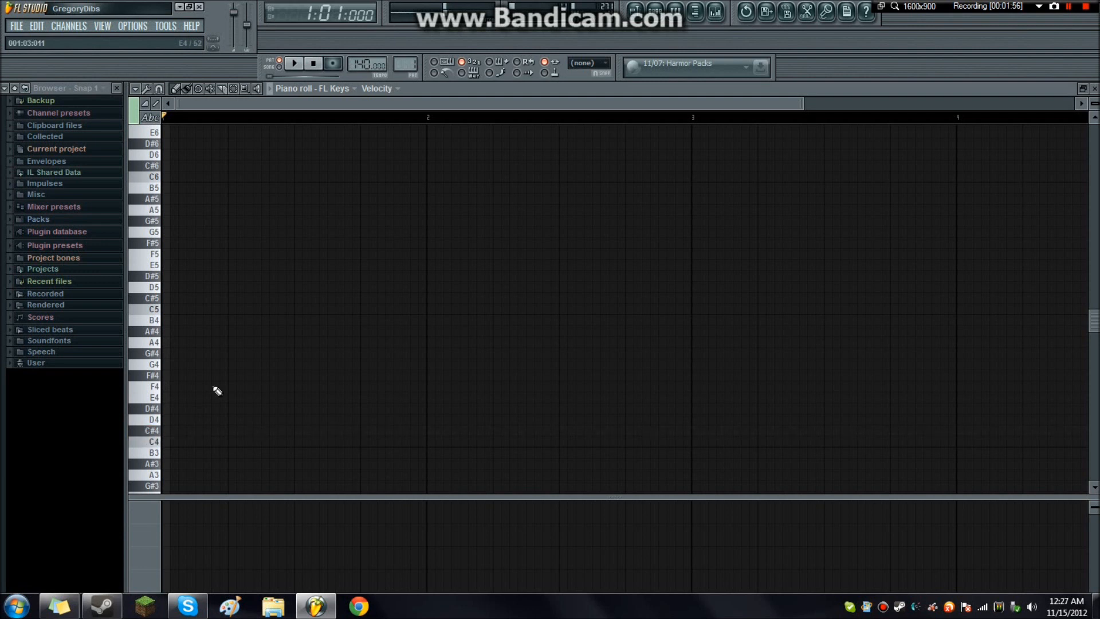
# - Draw the first C#5, A4, E4 and G#4 notes of the FL Keys melody
pyautogui.scroll(-3)
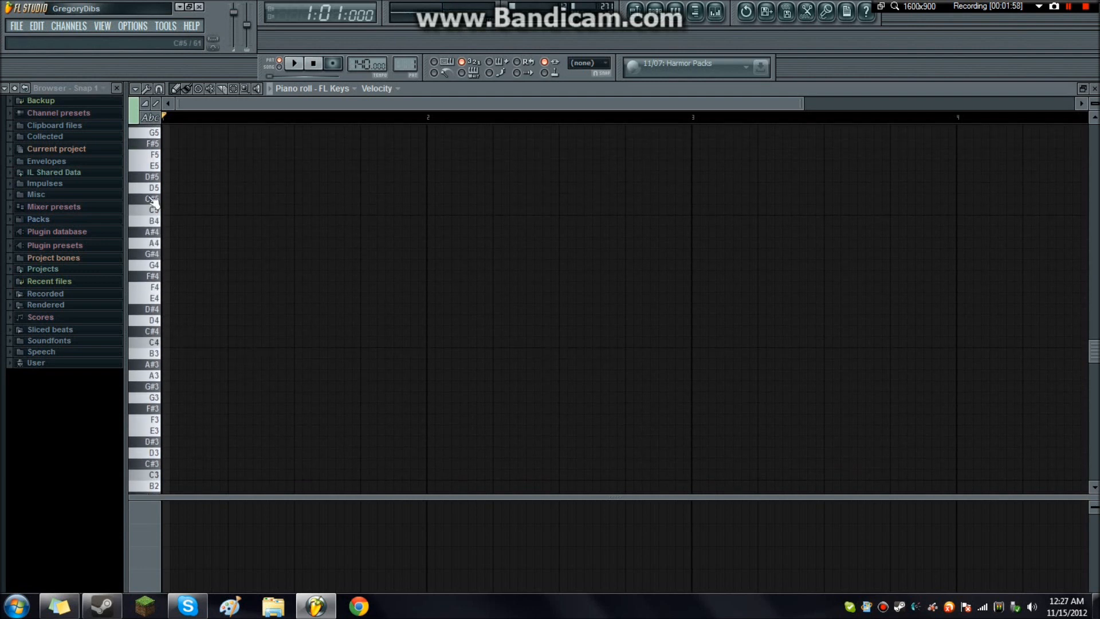
pyautogui.click(171, 198)
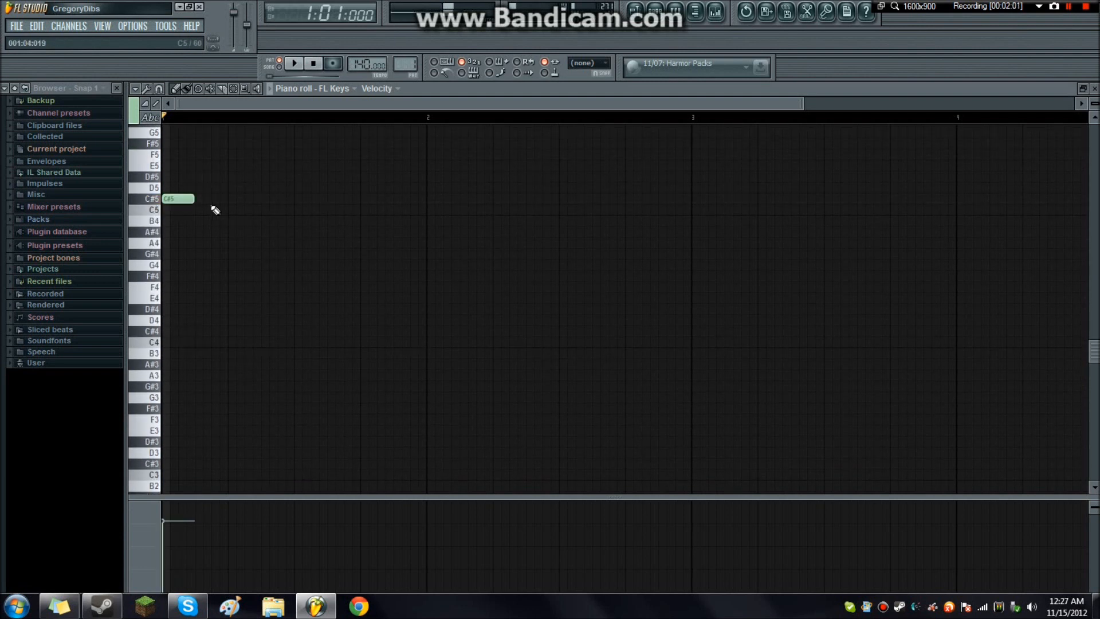
pyautogui.click(272, 198)
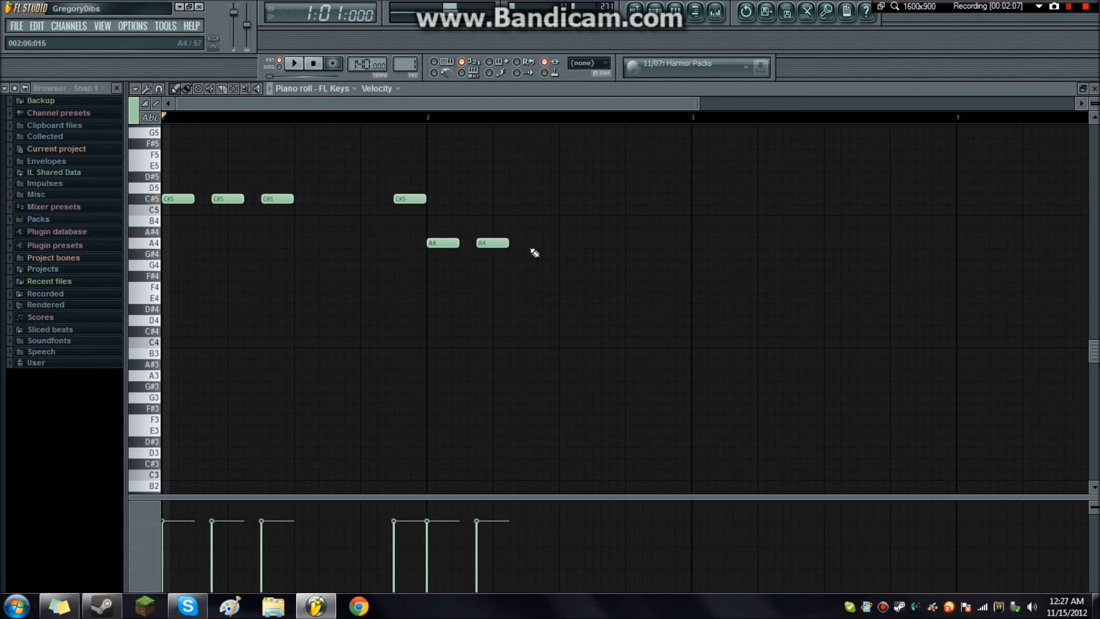
pyautogui.click(540, 242)
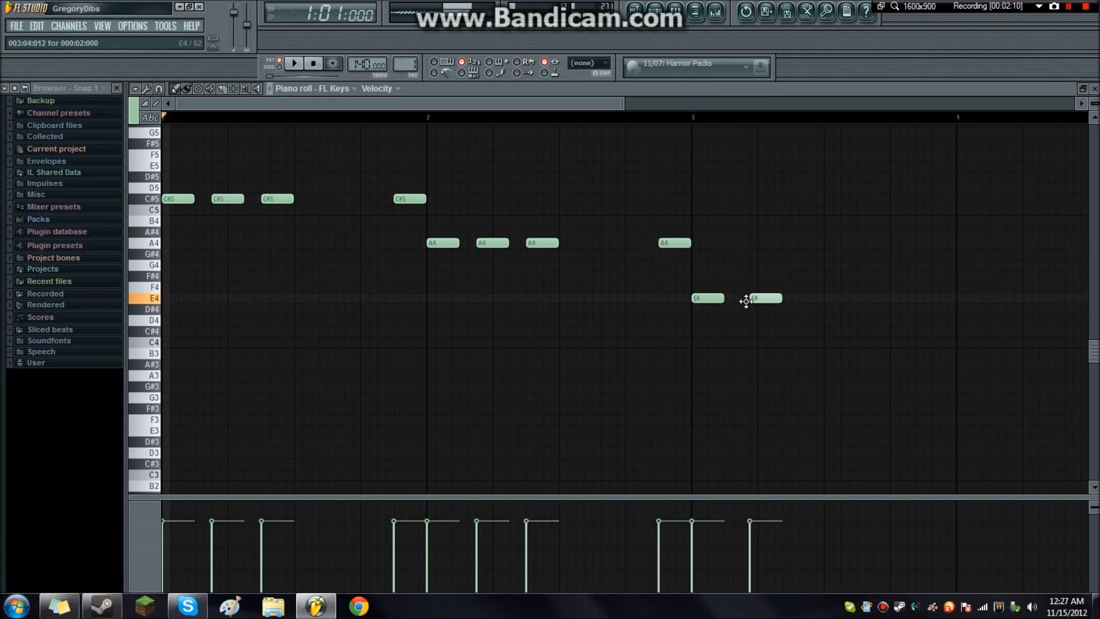
pyautogui.click(814, 298)
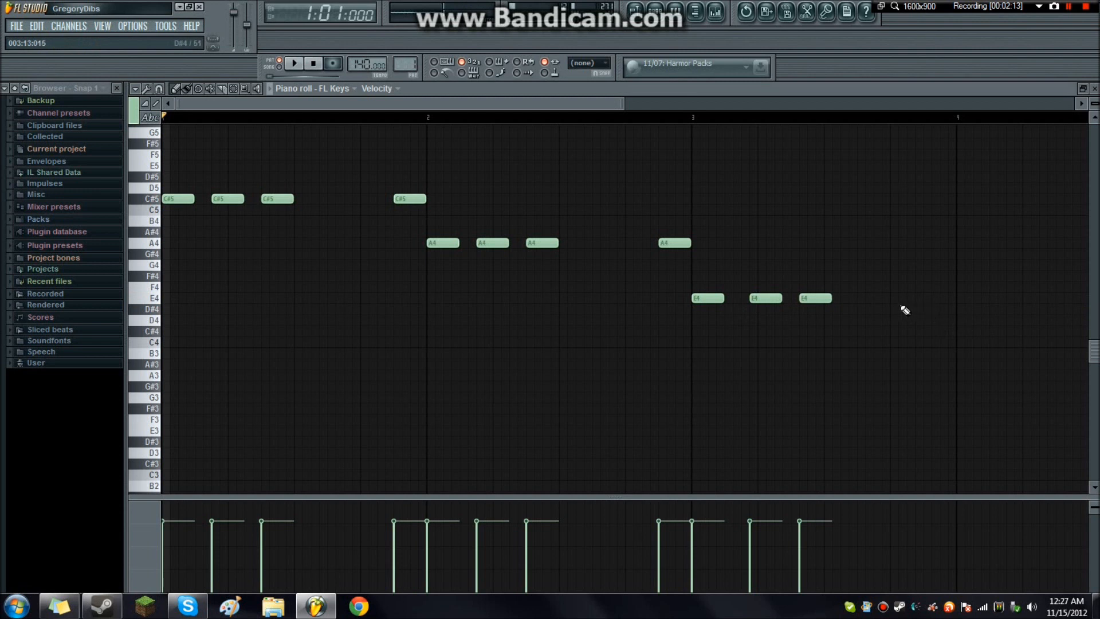
pyautogui.click(925, 298)
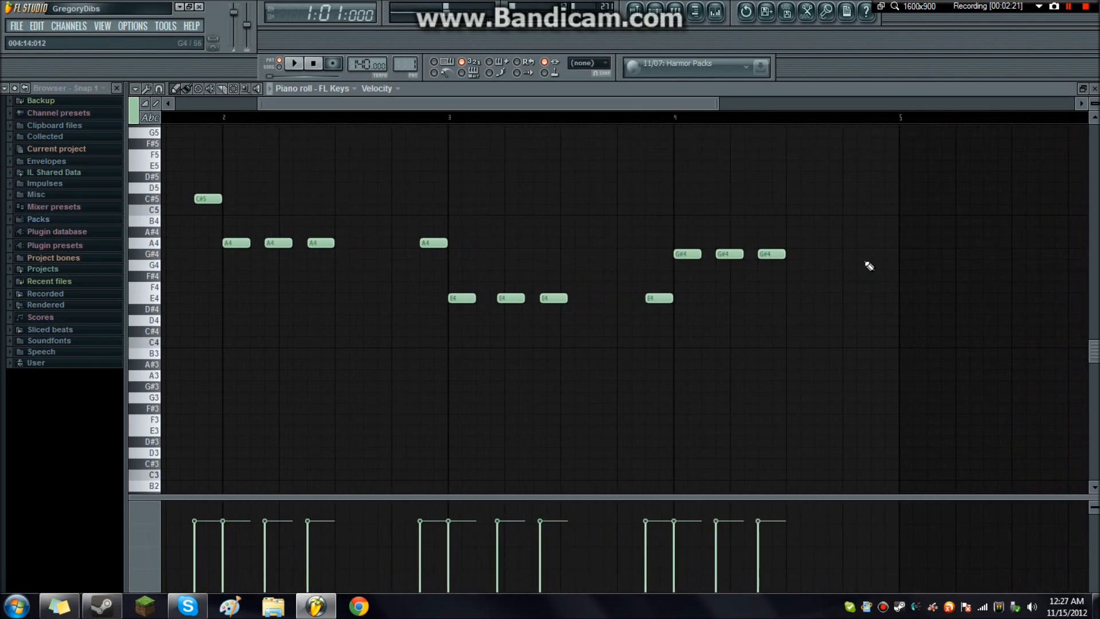
# - Add E5 notes above the C#5 notes and preview the pattern
pyautogui.hscroll(-3)
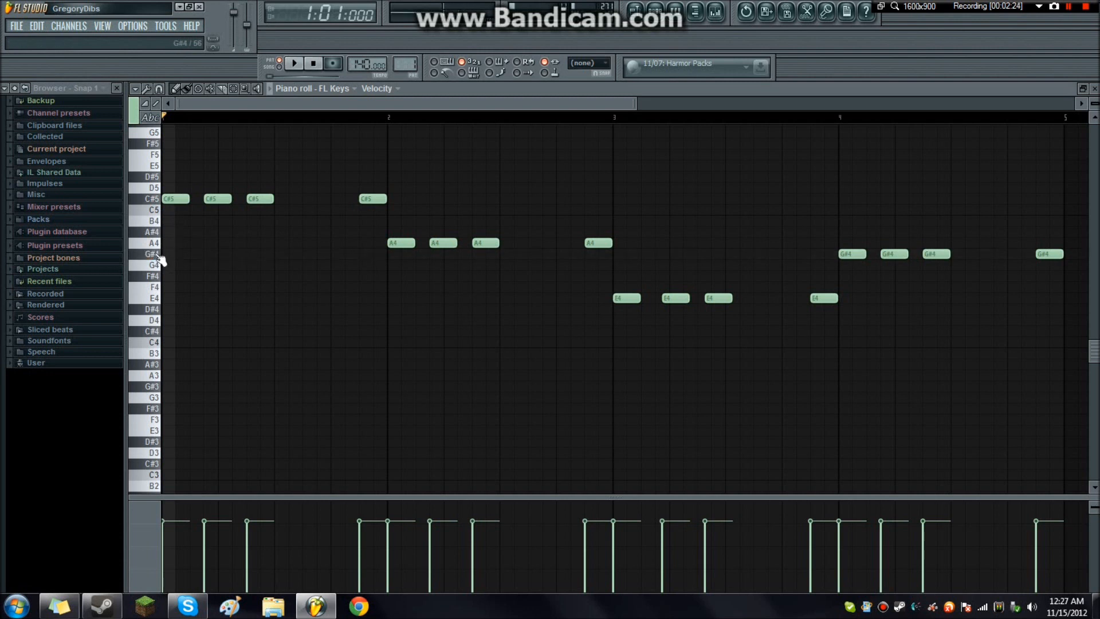
pyautogui.click(174, 166)
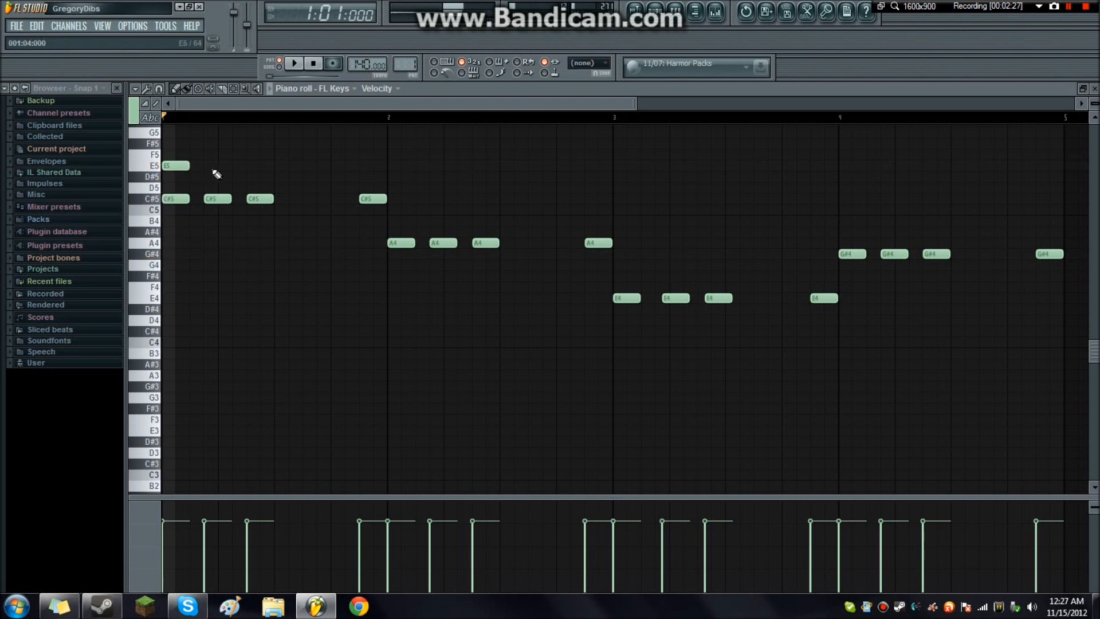
pyautogui.click(294, 63)
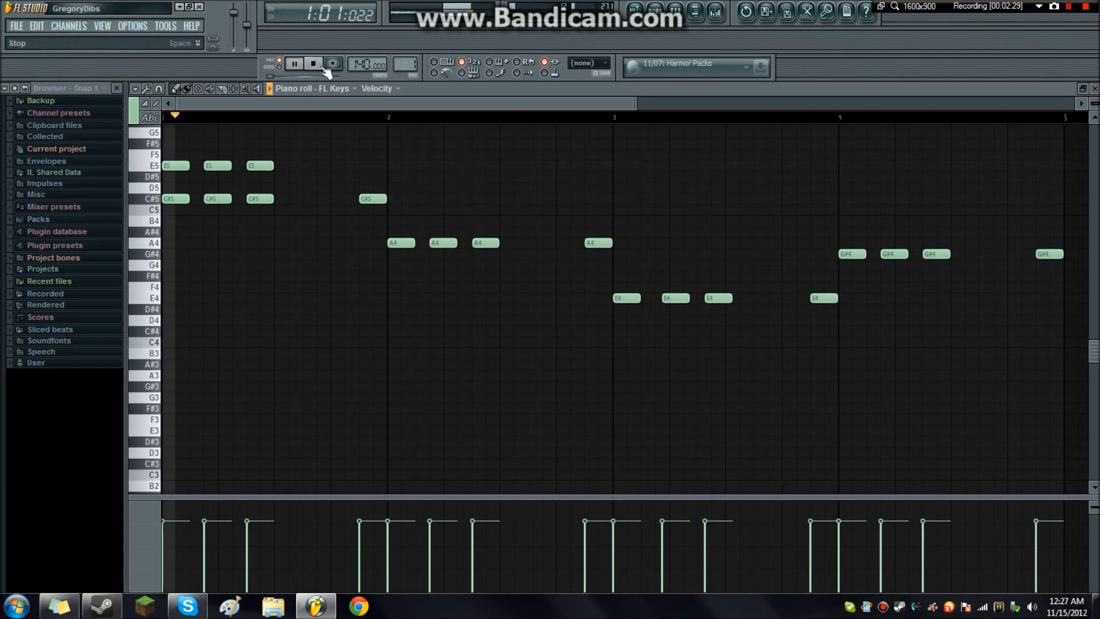
pyautogui.click(309, 64)
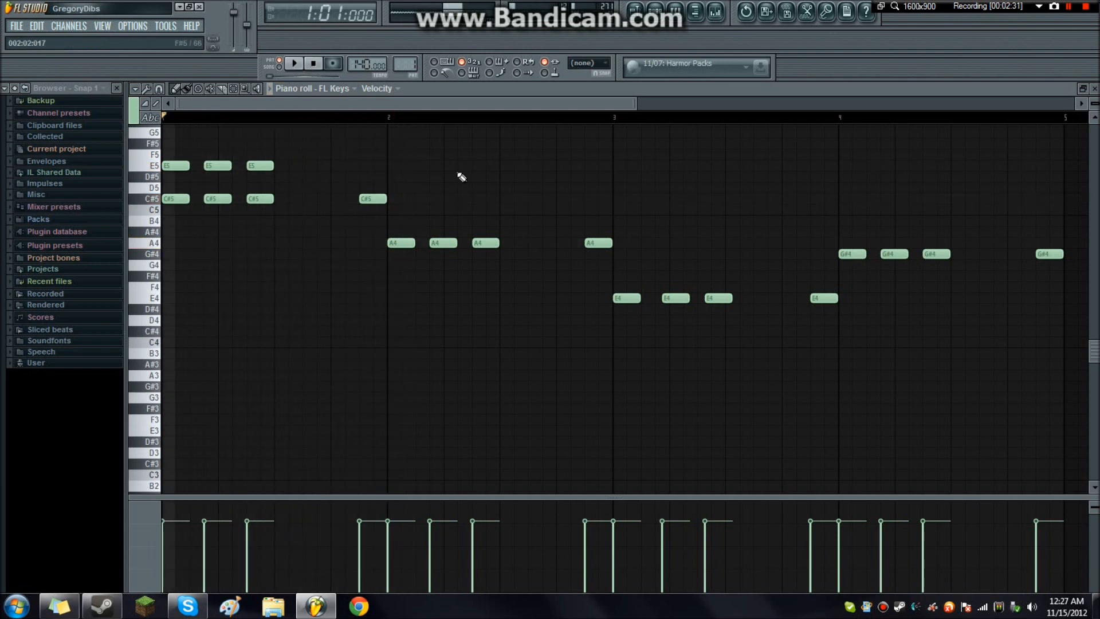
pyautogui.click(369, 165)
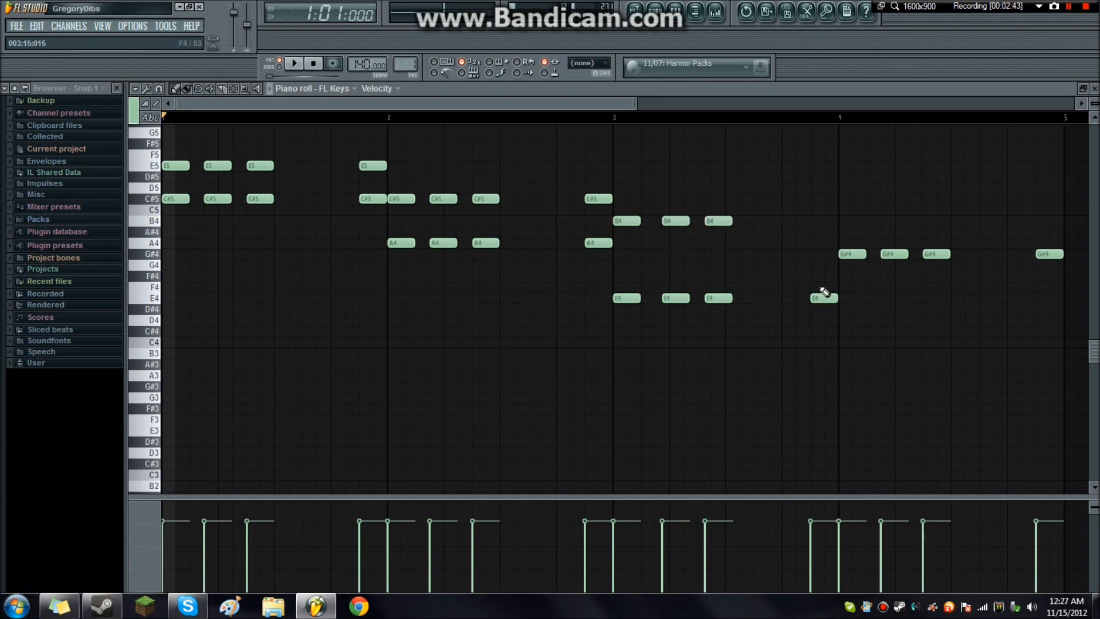
# - Add B4 and D#5 notes at the start and end of bar four
pyautogui.moveTo(823, 297); pyautogui.dragTo(819, 220)
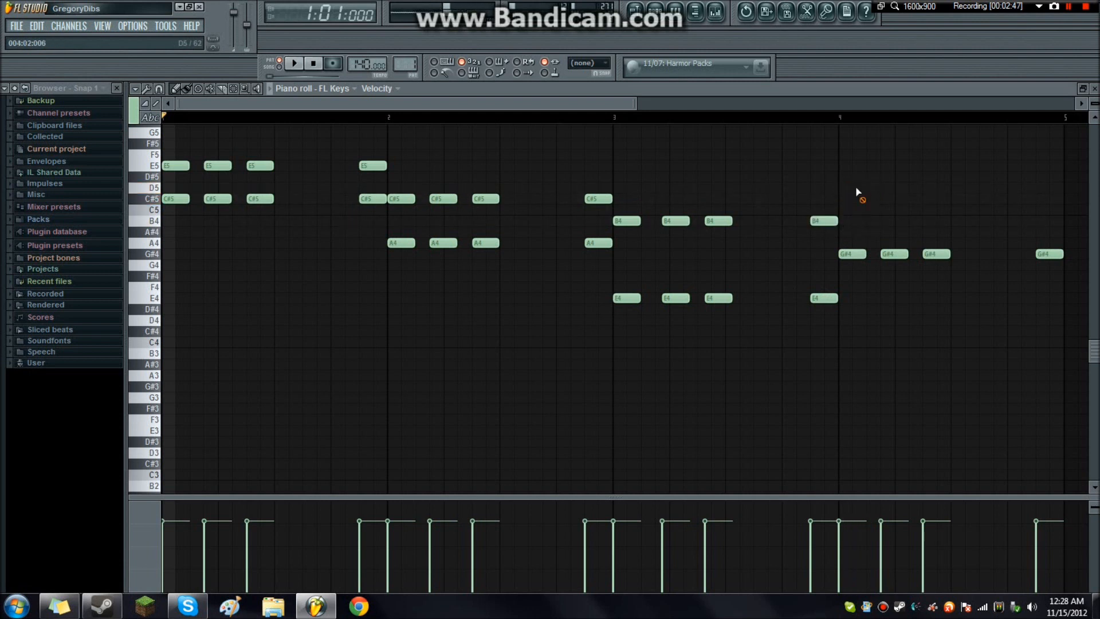
pyautogui.click(850, 176)
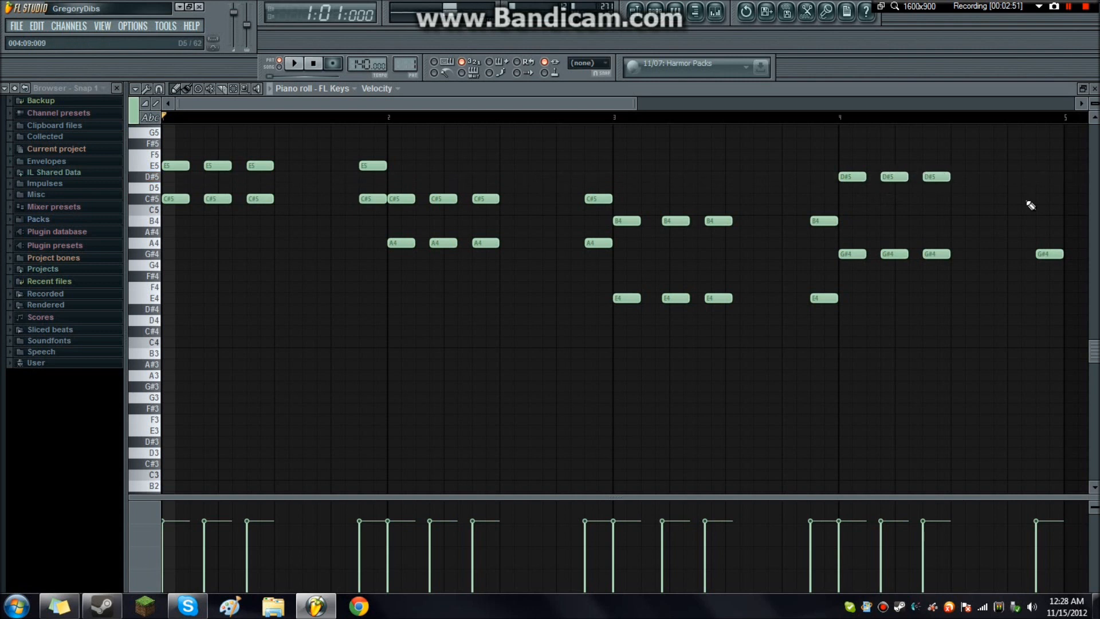
pyautogui.click(296, 63)
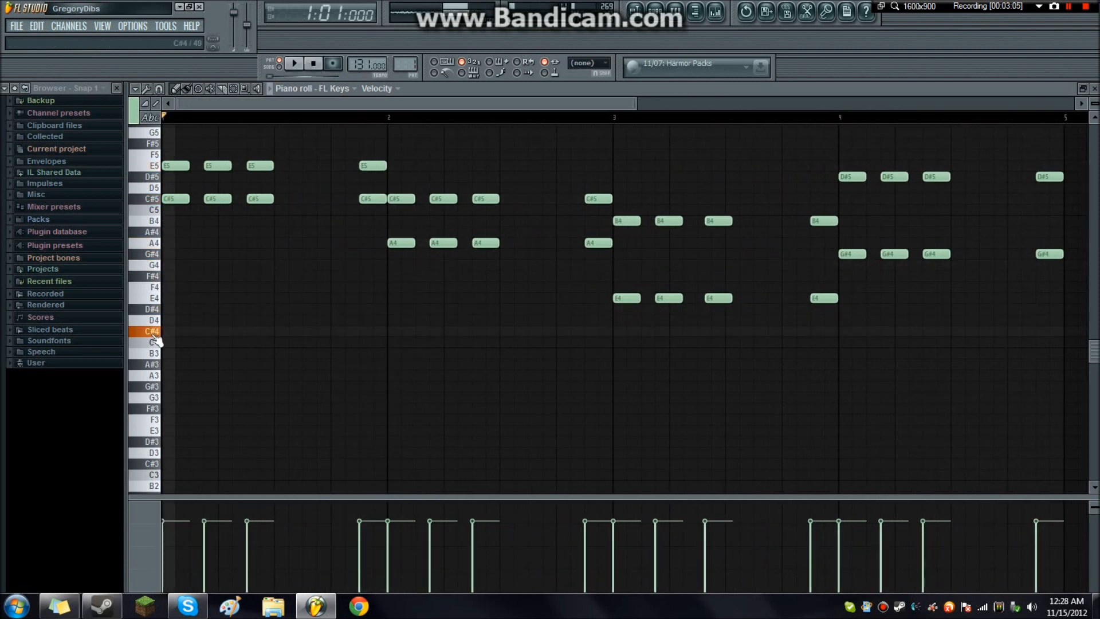
# - Add lower-octave C#4 and G#3 notes plus bar-four B4 notes, then play the melody
pyautogui.click(216, 331)
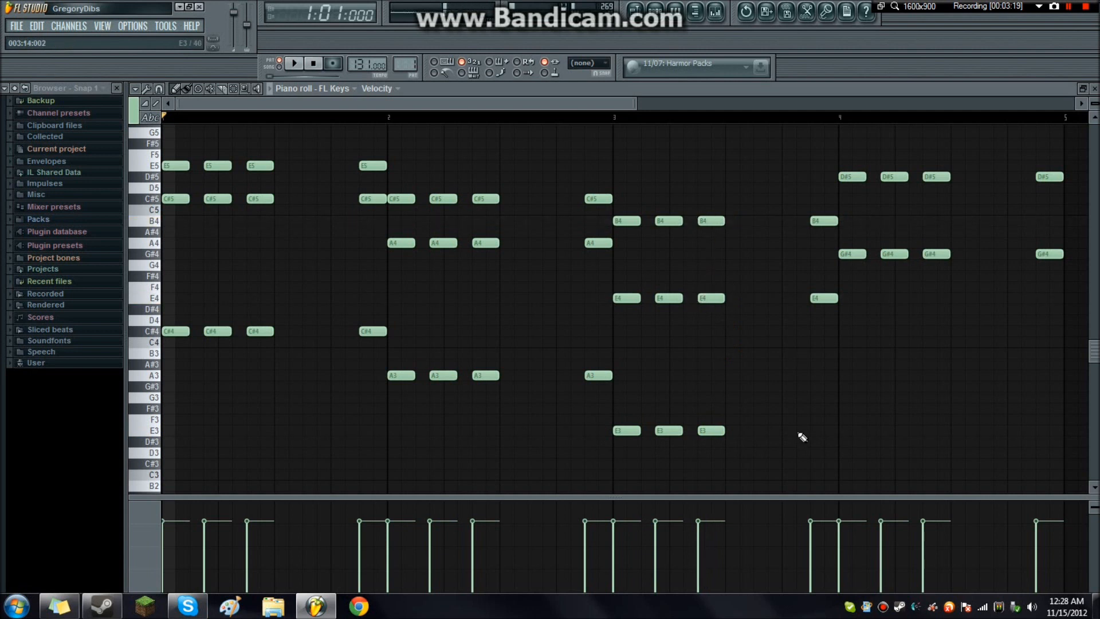
pyautogui.click(841, 397)
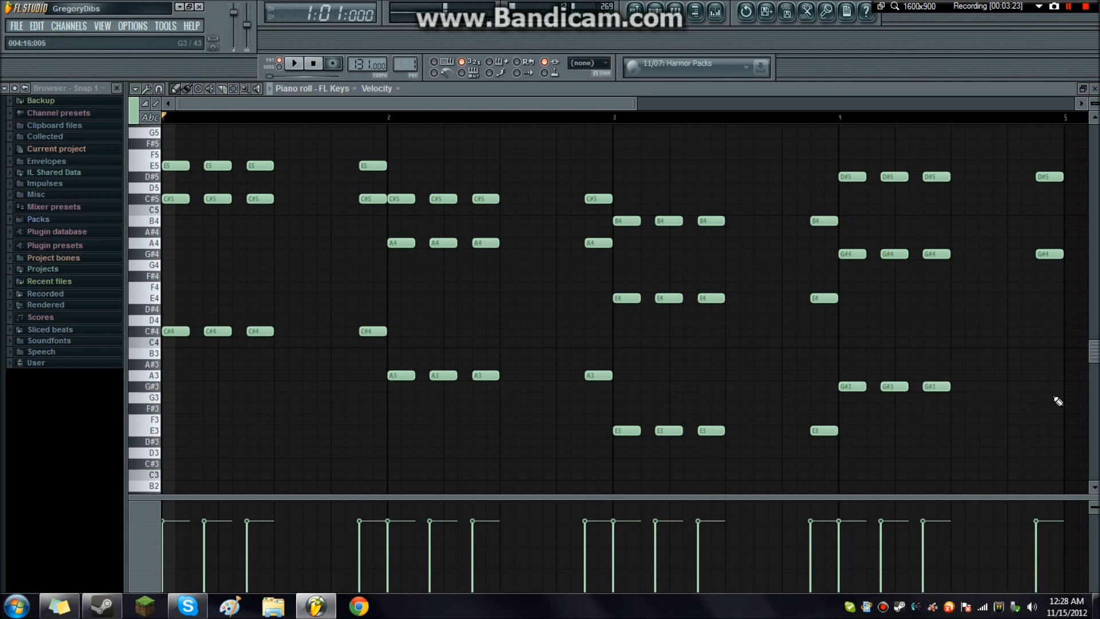
pyautogui.click(840, 308)
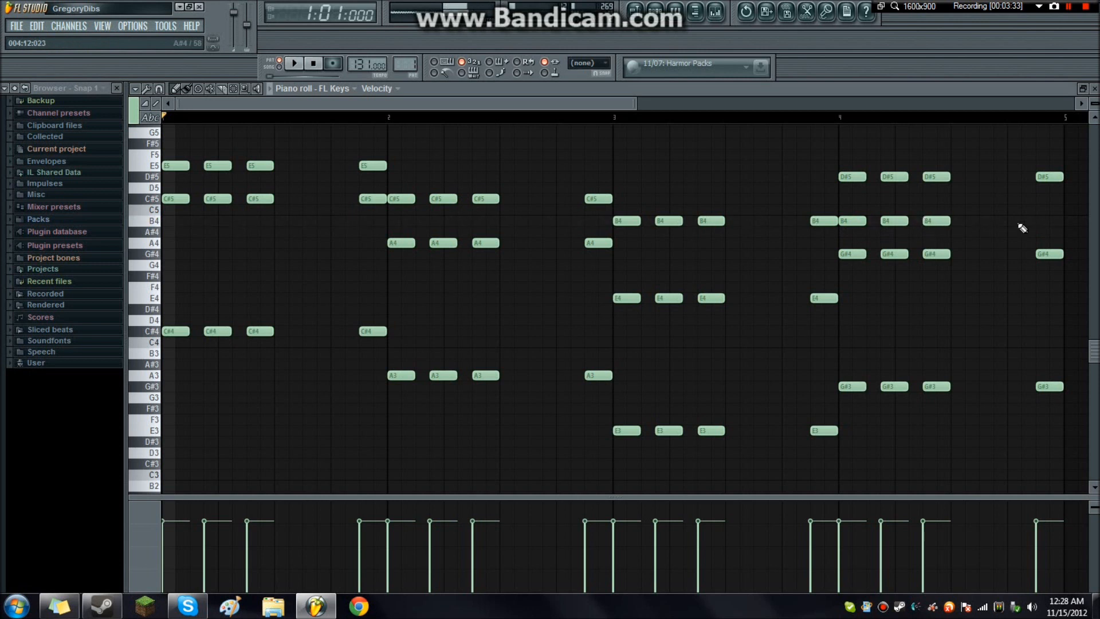
pyautogui.click(295, 64)
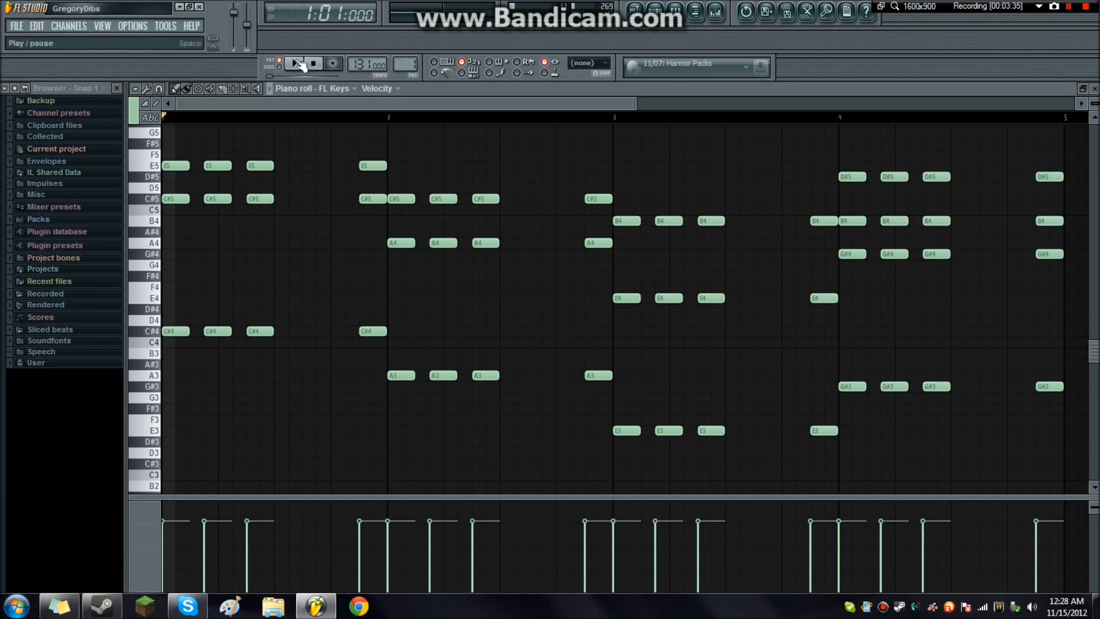
pyautogui.click(293, 64)
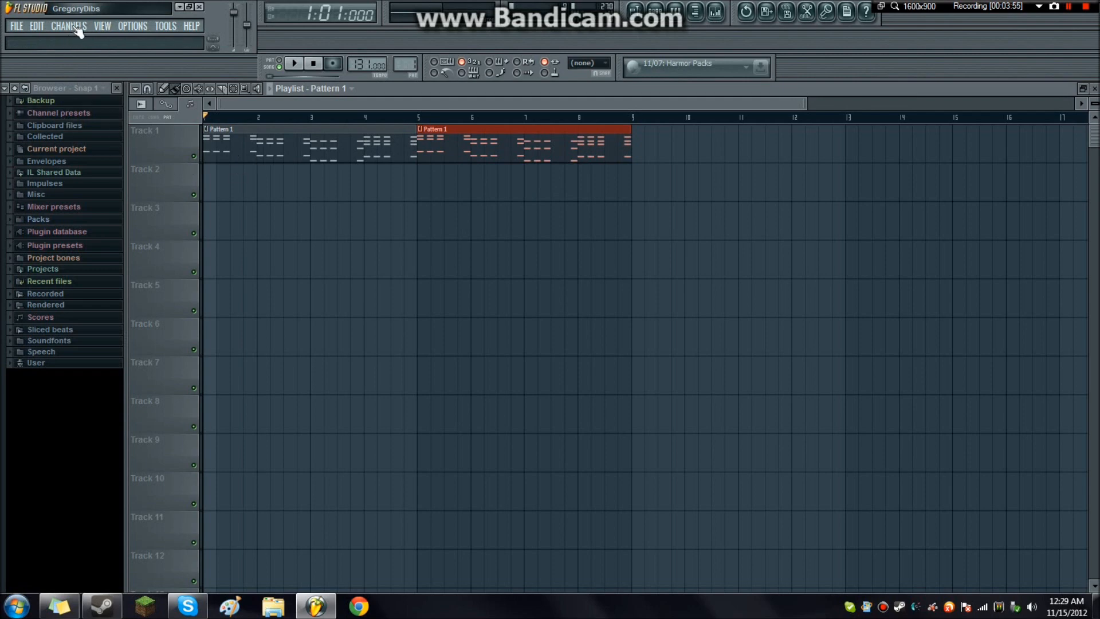
# - Add a Sytrus channel and load the Deadmau5 Trance Pluck 1 preset
pyautogui.click(68, 25)
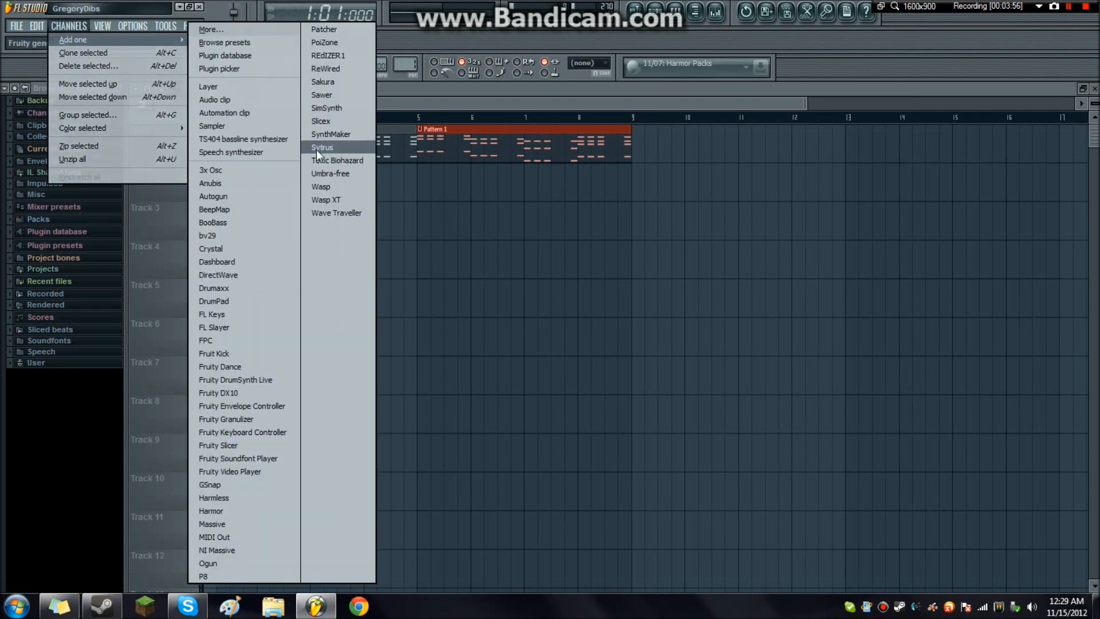
pyautogui.click(322, 147)
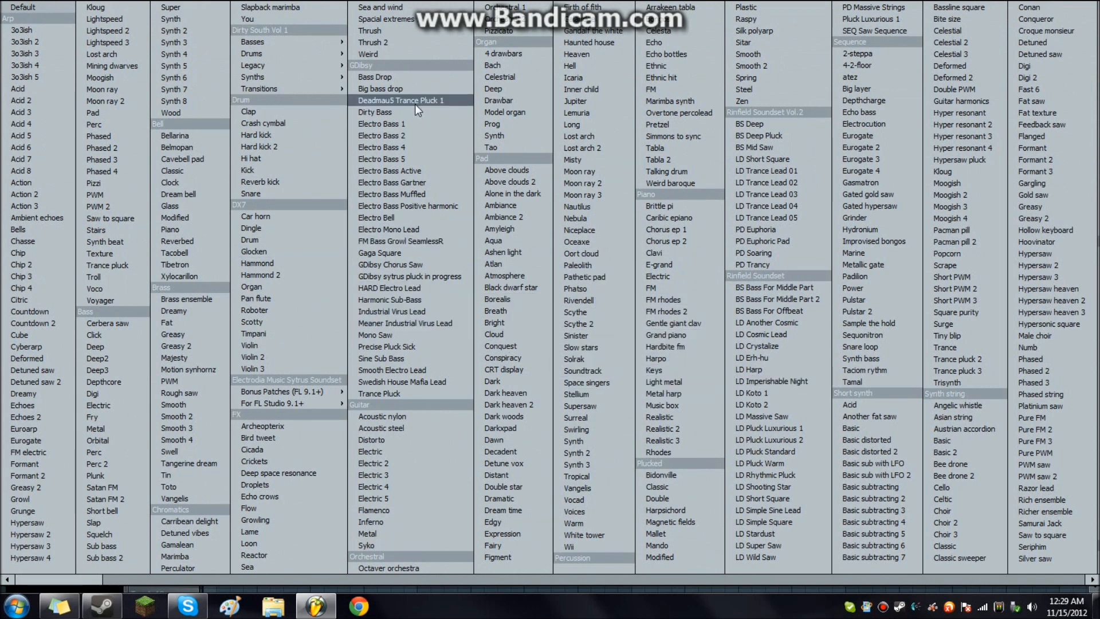
pyautogui.doubleClick(399, 100)
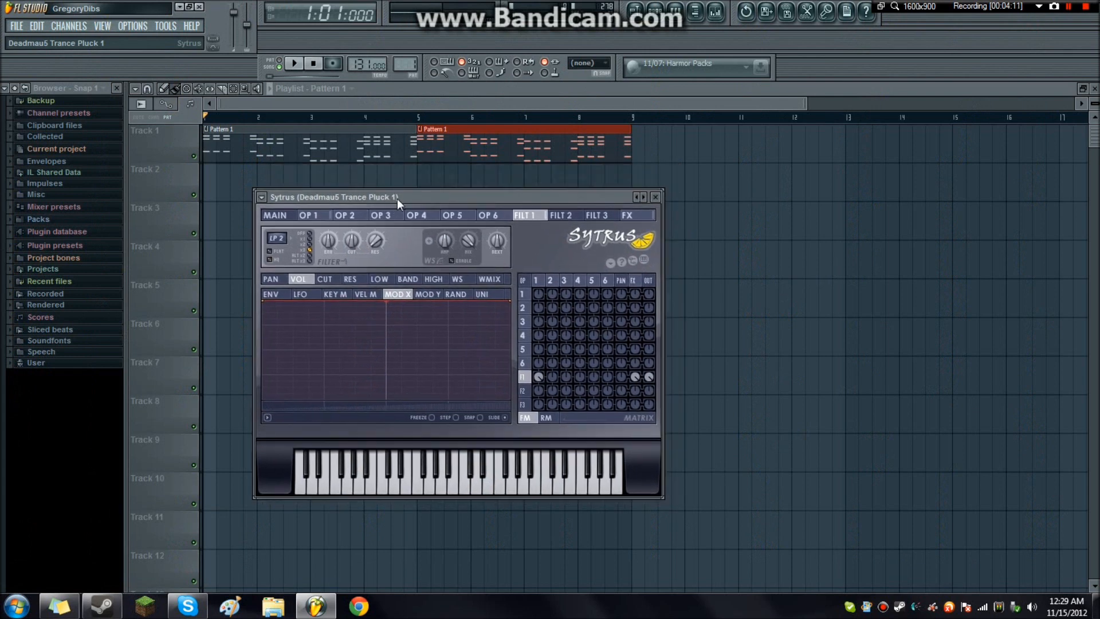
pyautogui.click(654, 197)
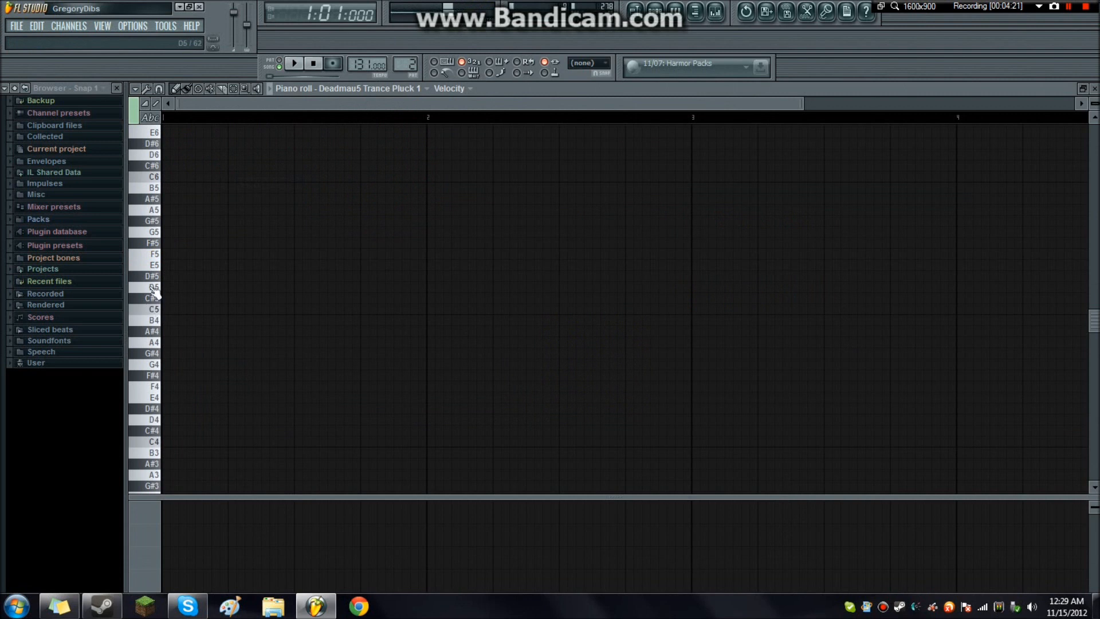
# - Draw a bar of repeated C#4, E4 and G#4 chords in the Trance Pluck piano roll
pyautogui.click(171, 264)
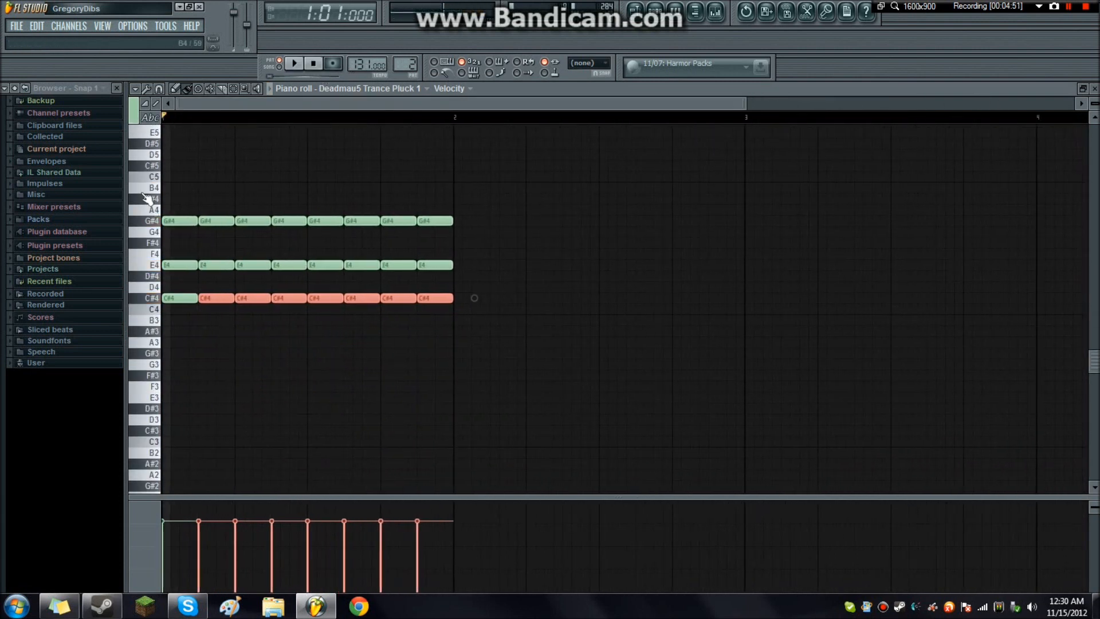
pyautogui.click(146, 168)
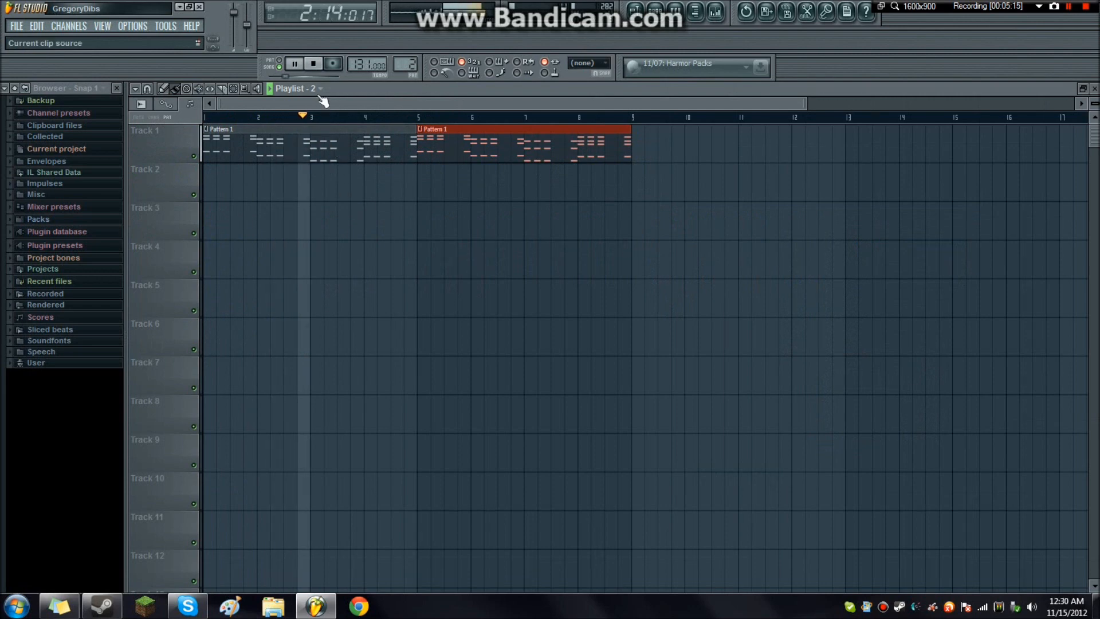
# - Play the song from the Playlist in song mode
pyautogui.click(313, 64)
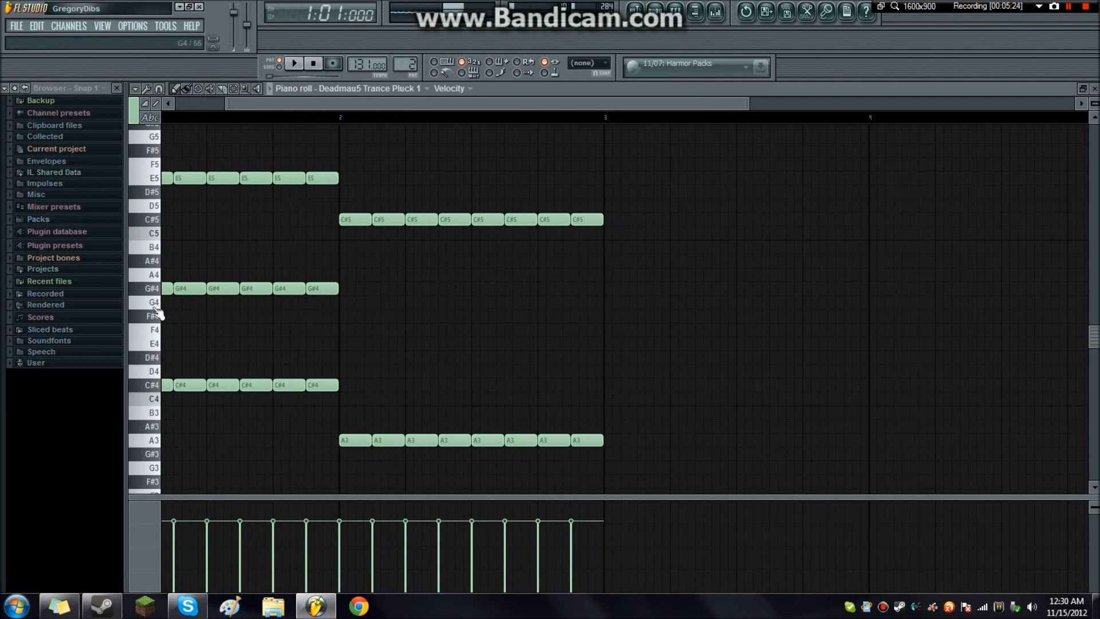
pyautogui.moveTo(343, 278)
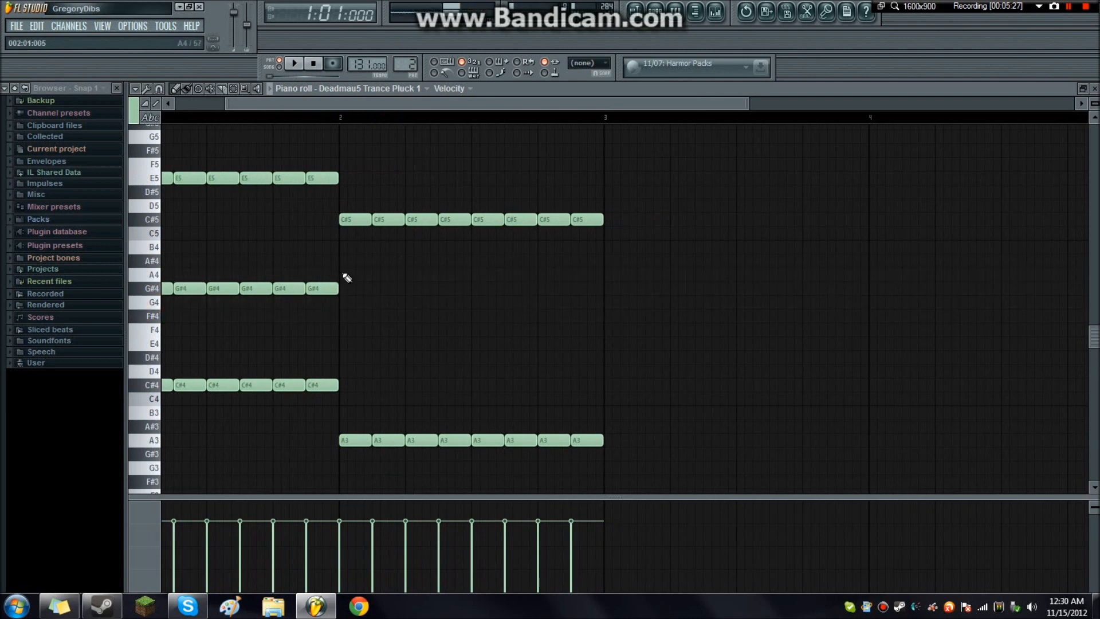
# - Paint rows of B4, G#4 and E3 notes across bar three
pyautogui.moveTo(344, 274); pyautogui.dragTo(403, 275)
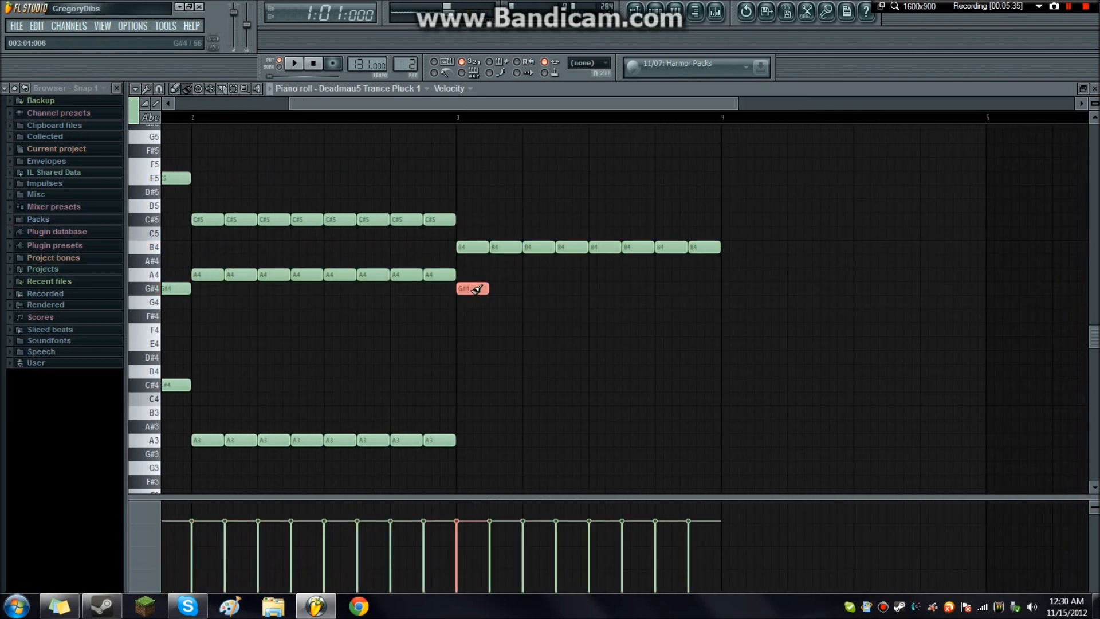
pyautogui.moveTo(457, 287); pyautogui.dragTo(719, 288)
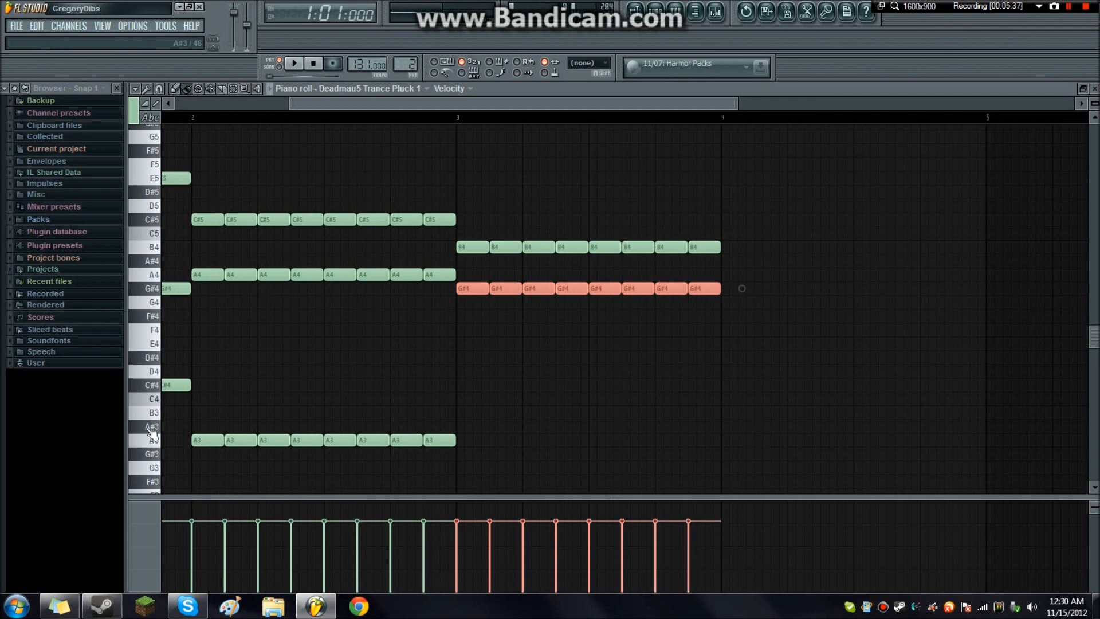
pyautogui.scroll(-3)
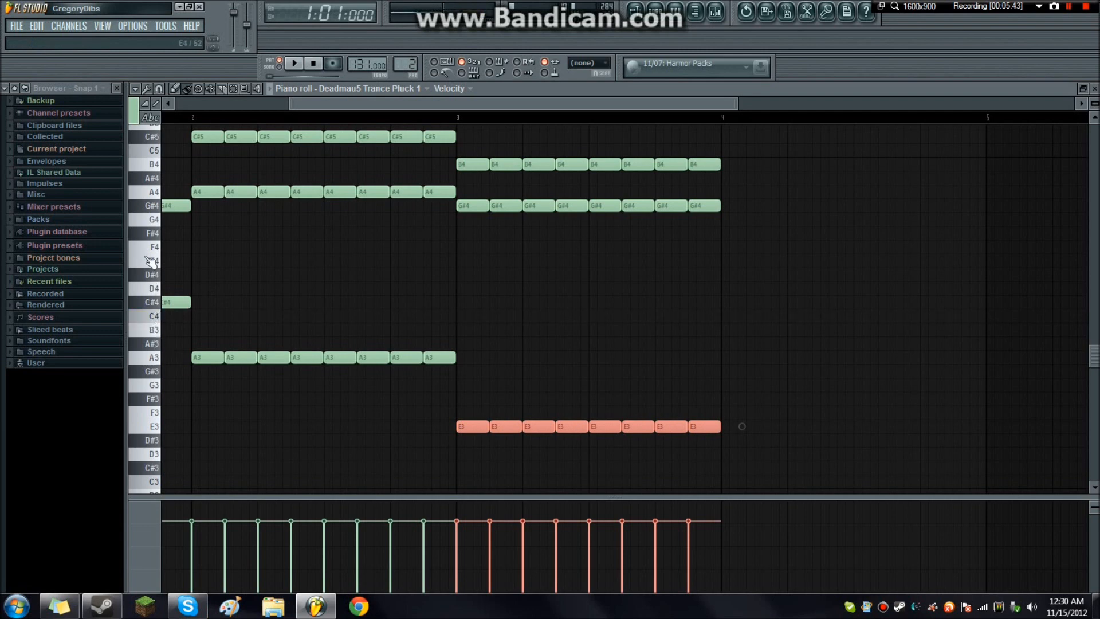
pyautogui.click(296, 64)
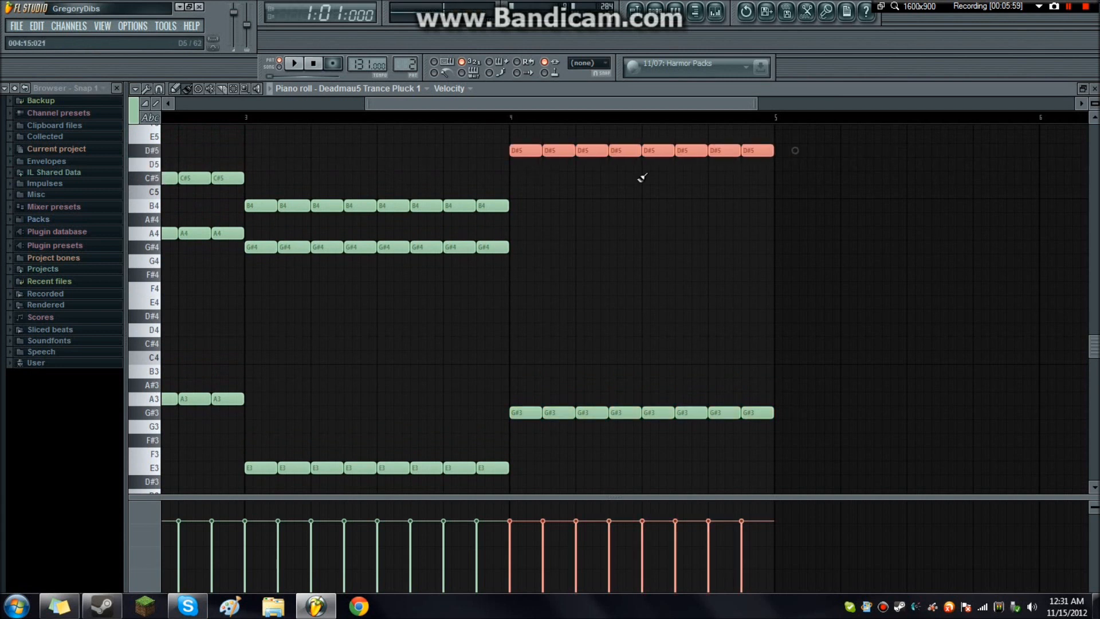
pyautogui.moveTo(505, 248)
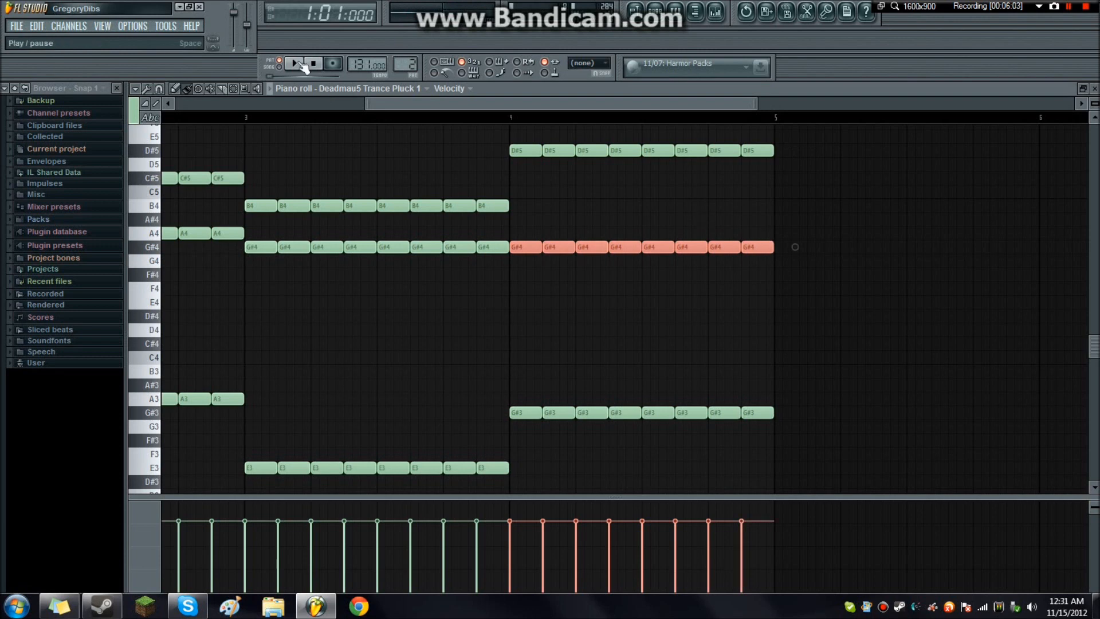
# - Paint bar-four D#5, B4, G#4 and G#3 notes and play the pluck pattern
pyautogui.click(290, 65)
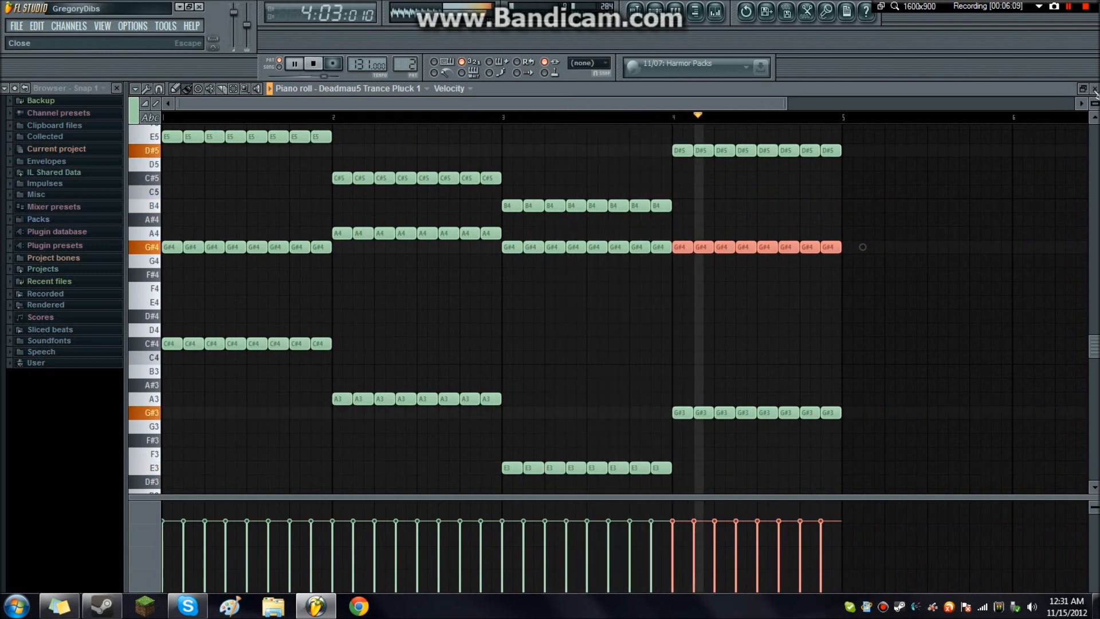
pyautogui.click(294, 64)
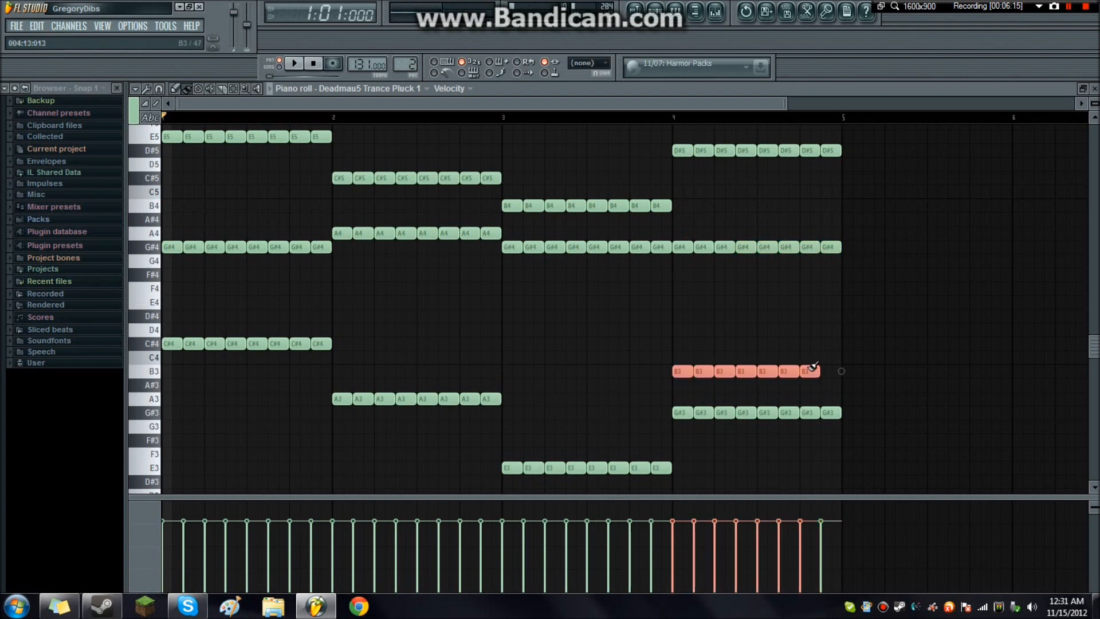
pyautogui.click(298, 65)
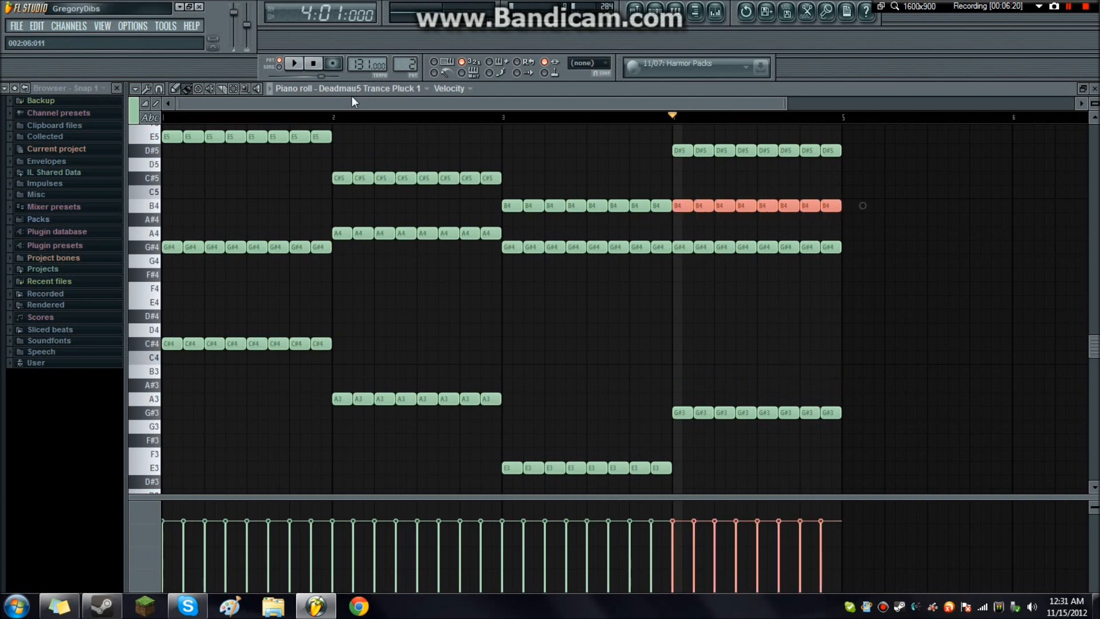
pyautogui.click(295, 63)
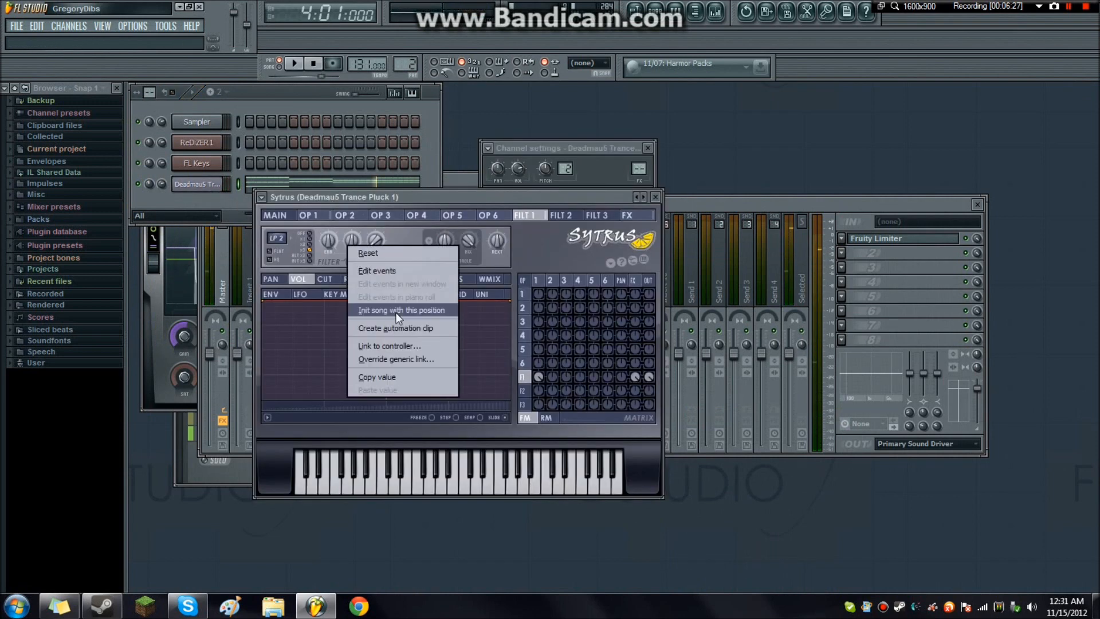
# - Create a filter cutoff automation clip on Track 5, extend it to bar 17, then stop playback
pyautogui.click(403, 310)
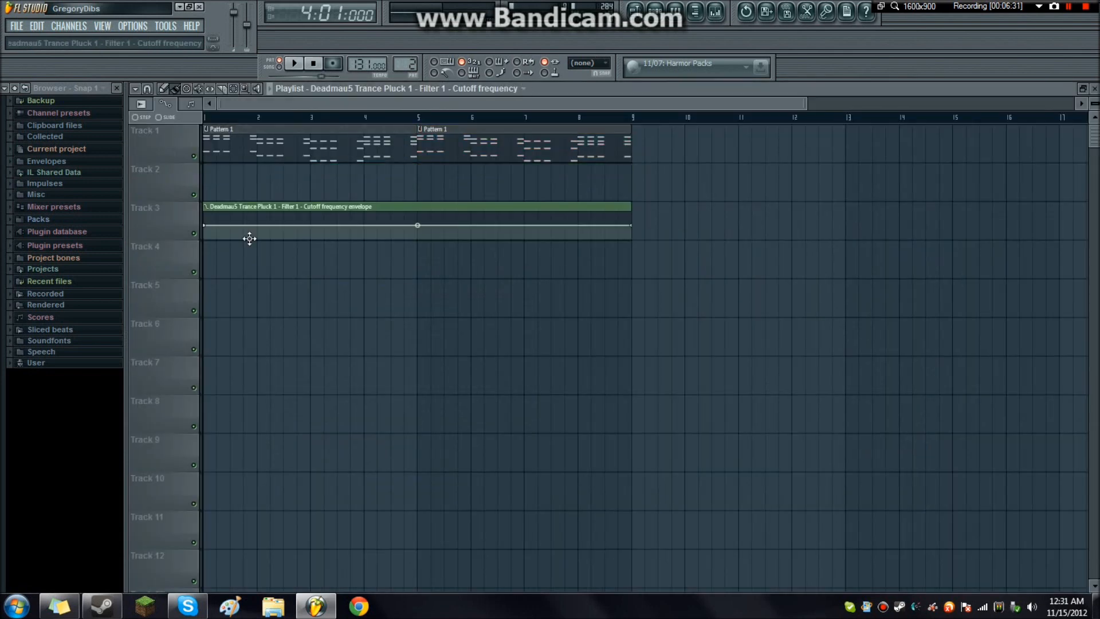
pyautogui.moveTo(417, 206); pyautogui.dragTo(416, 284)
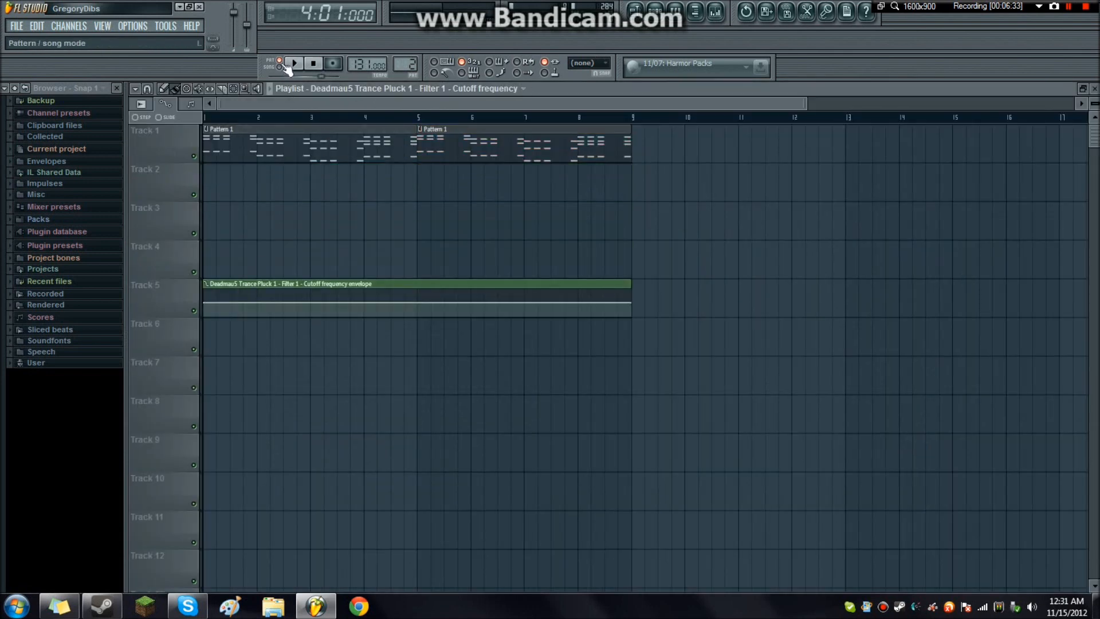
pyautogui.click(298, 63)
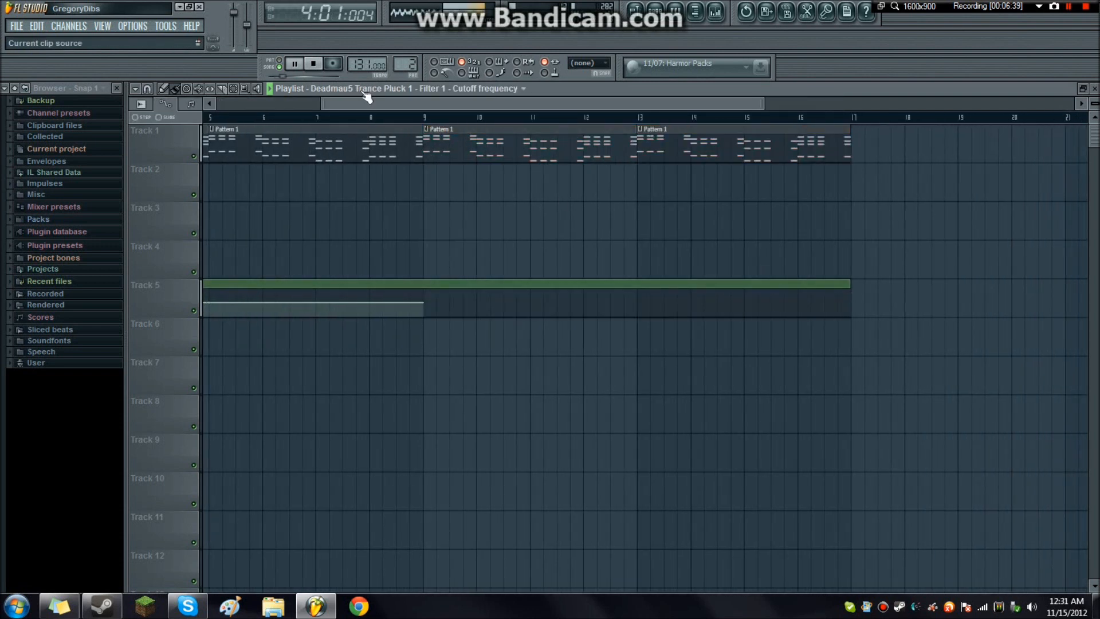
pyautogui.moveTo(425, 179); pyautogui.dragTo(635, 193)
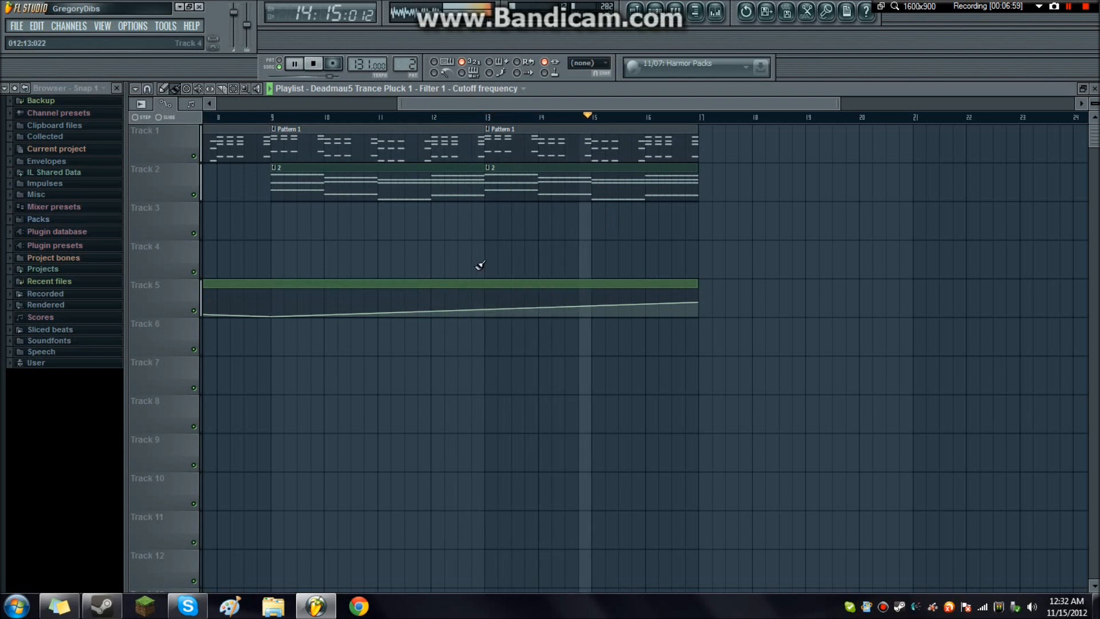
pyautogui.click(311, 63)
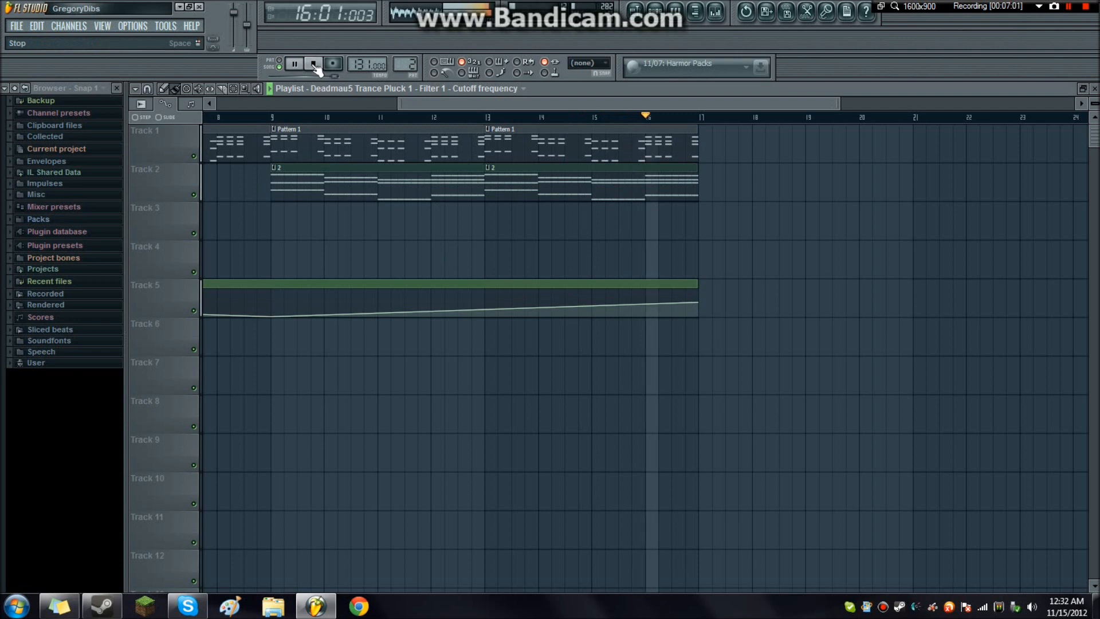
pyautogui.click(311, 63)
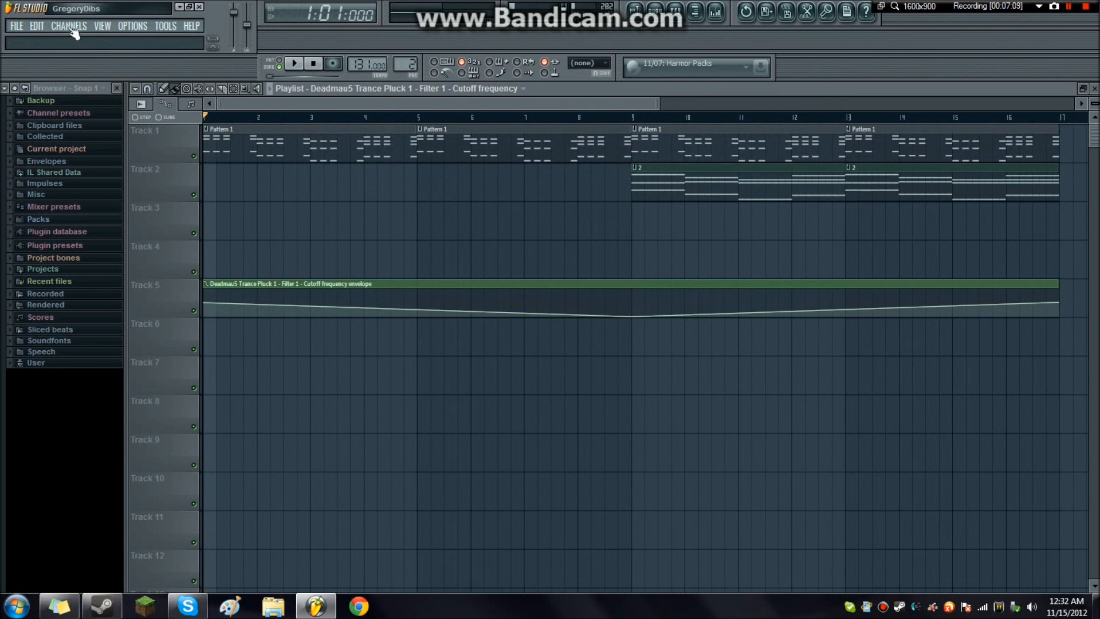
# - Add a 3xOsc synth channel from the Channels > Add one list
pyautogui.click(68, 26)
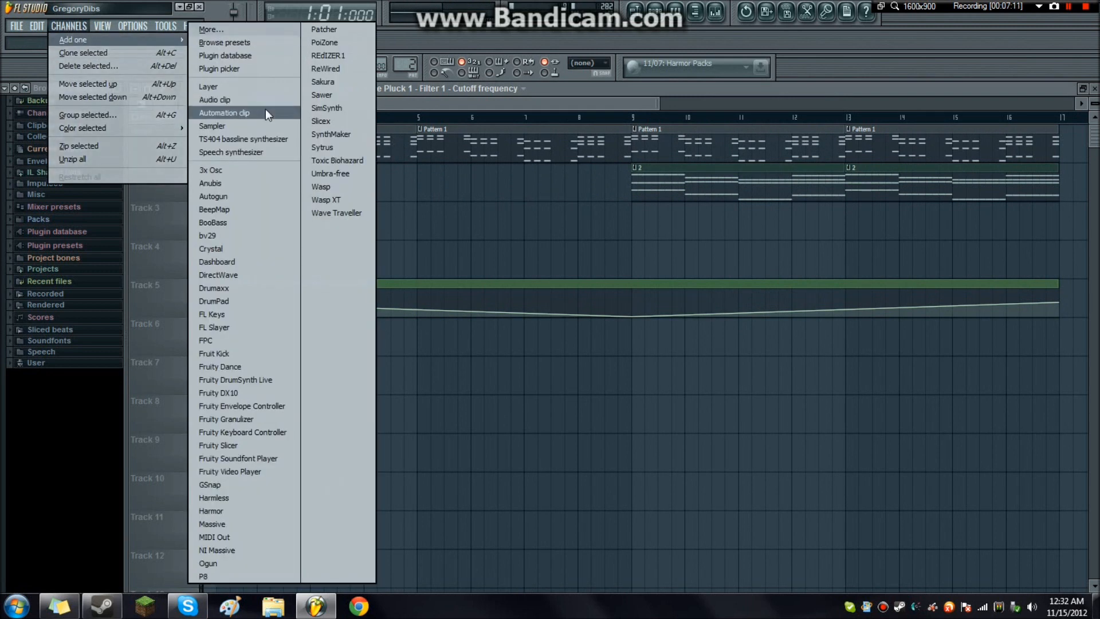
pyautogui.moveTo(333, 68)
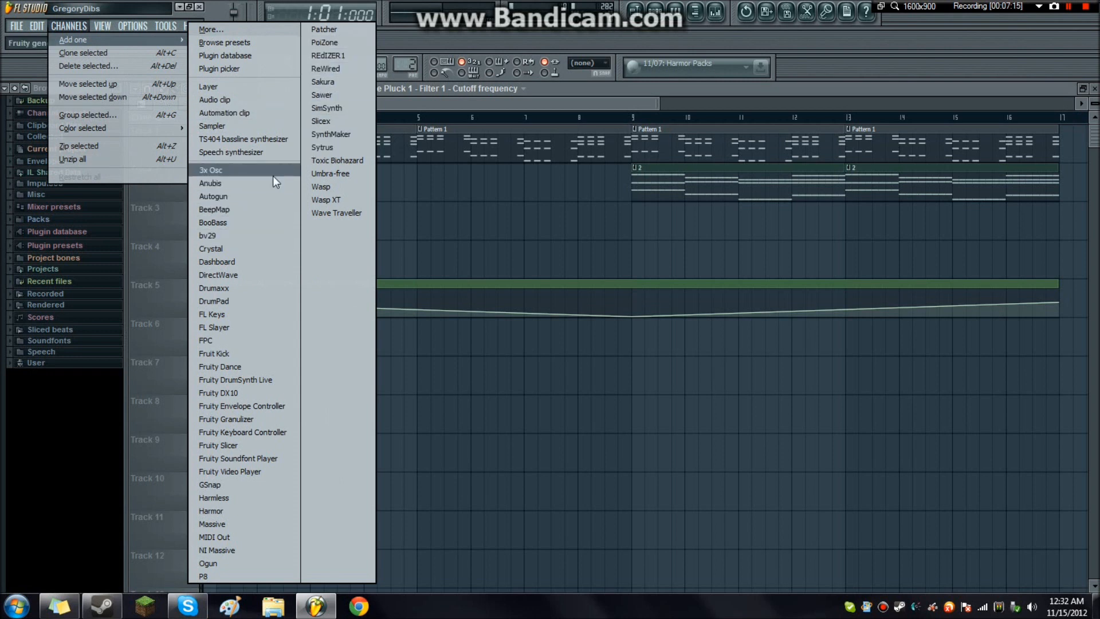
pyautogui.click(210, 169)
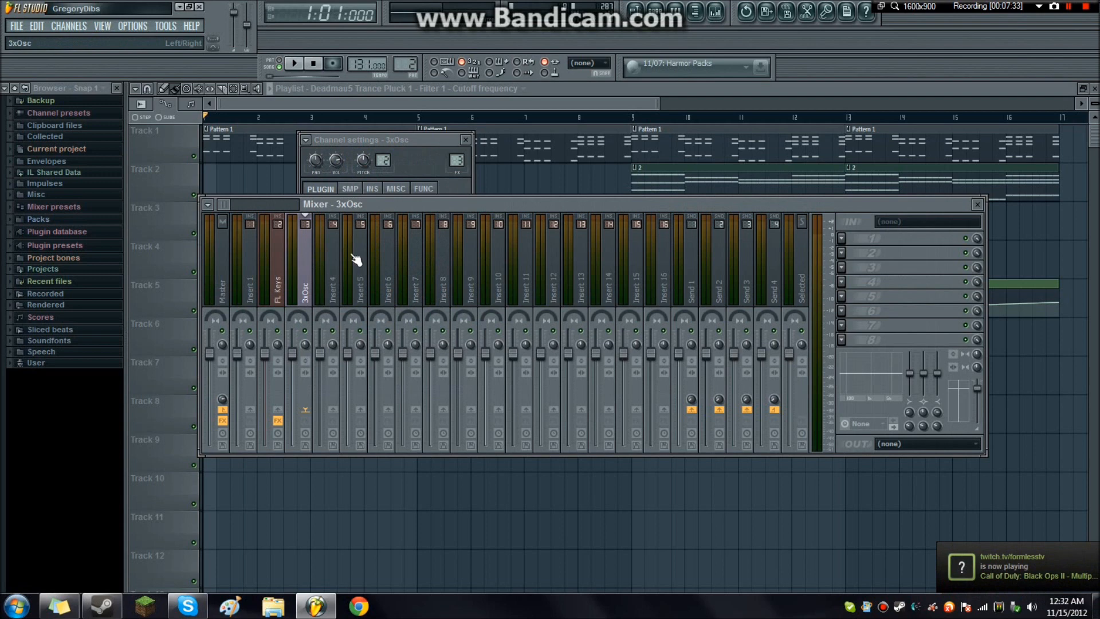
pyautogui.moveTo(904, 265)
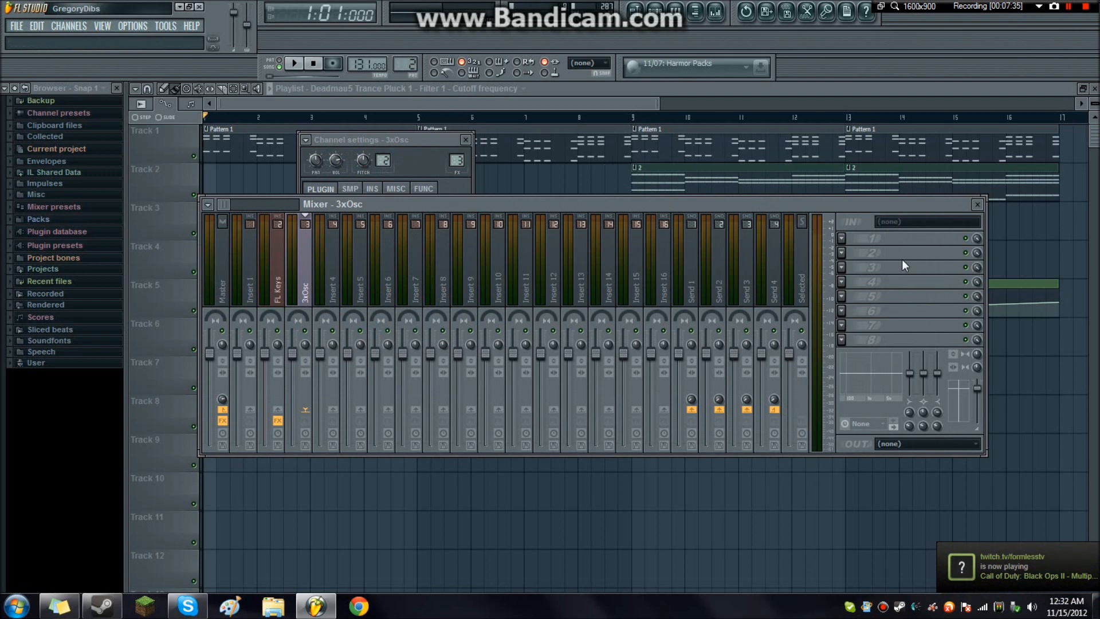
pyautogui.moveTo(844, 242)
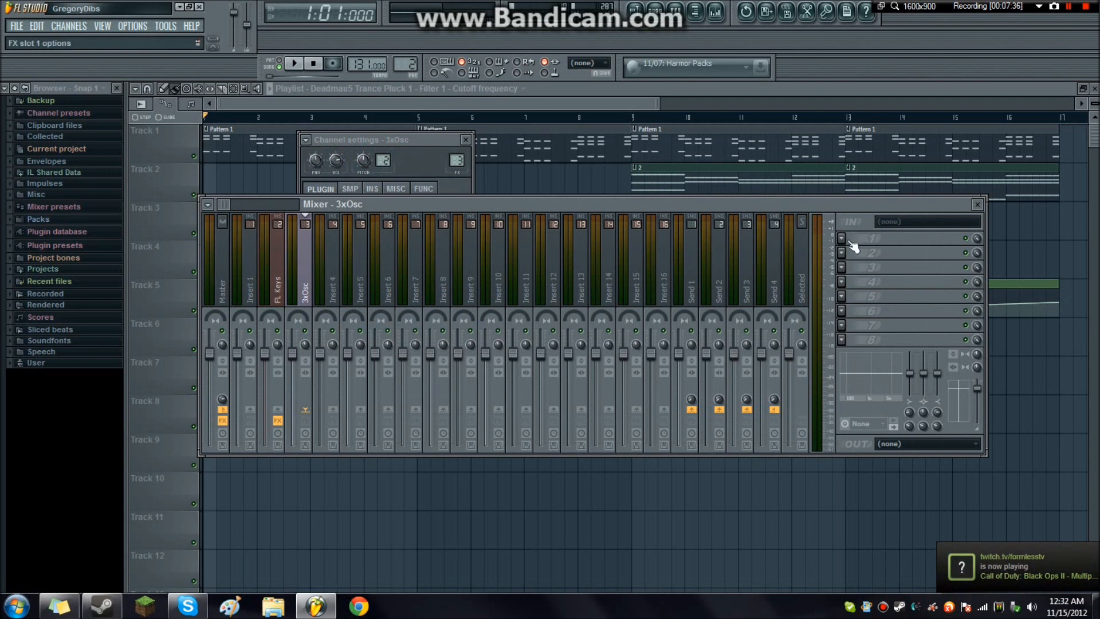
# - Load Fruity Filter into FX slot 1 of the 3xOsc mixer track
pyautogui.click(841, 239)
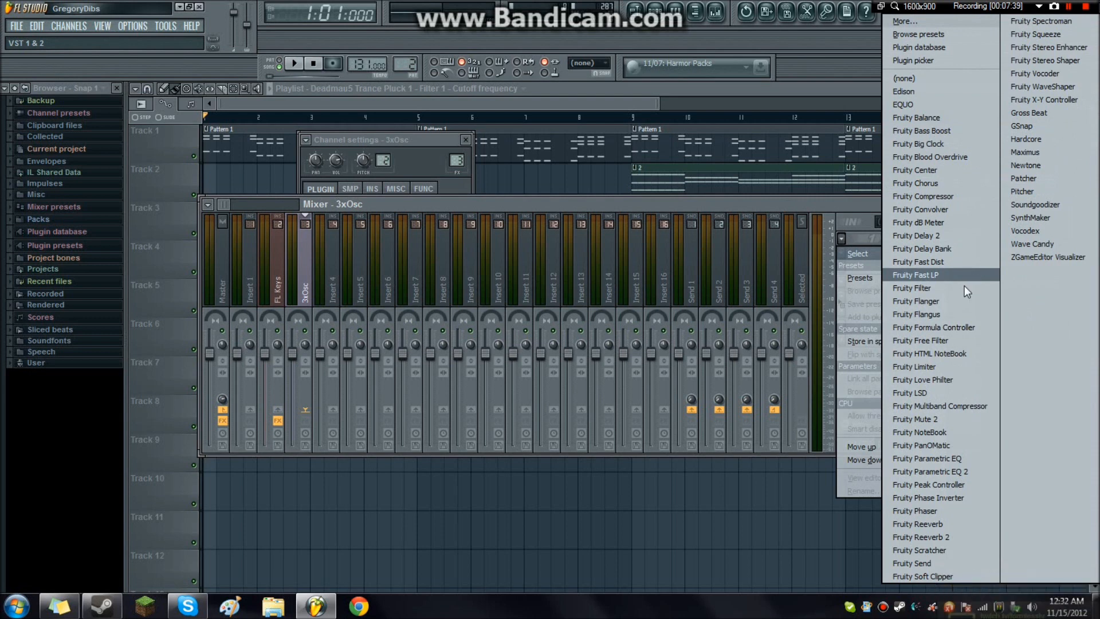
pyautogui.click(911, 288)
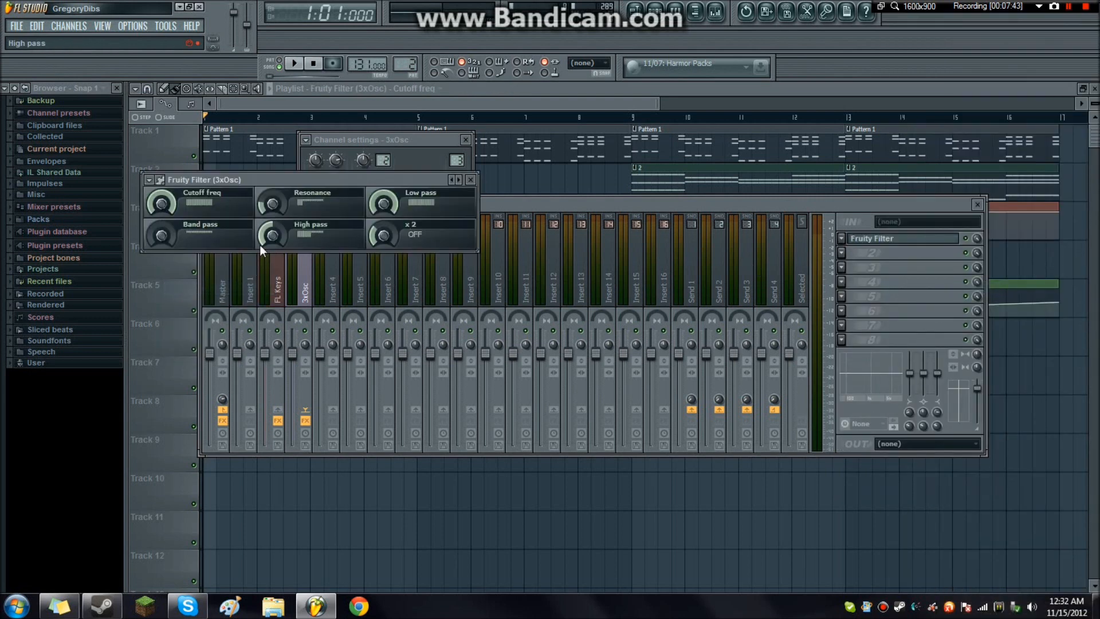
pyautogui.moveTo(355, 244)
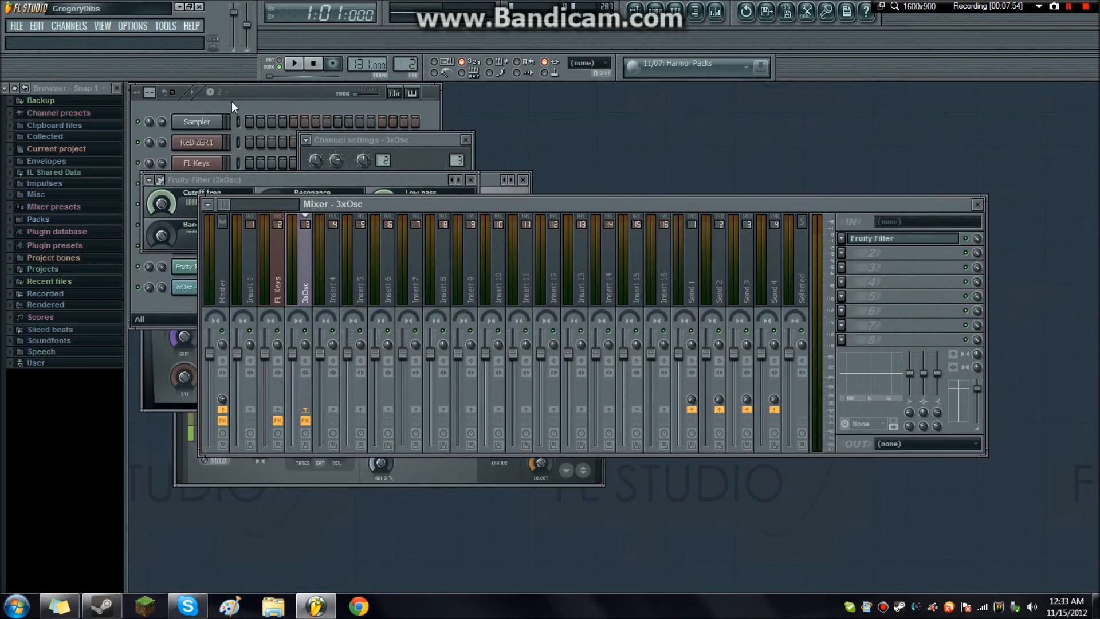
# - Rename pattern 3 'white noise' and stretch its 3xOsc C5 note to four bars
pyautogui.write('wgh')
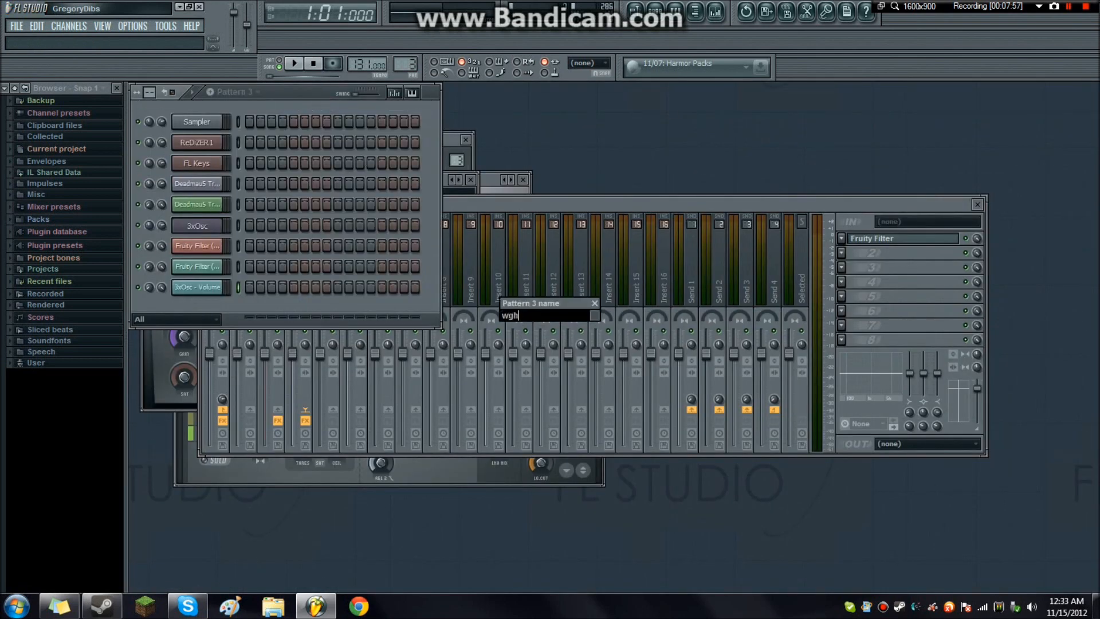
pyautogui.write('white')
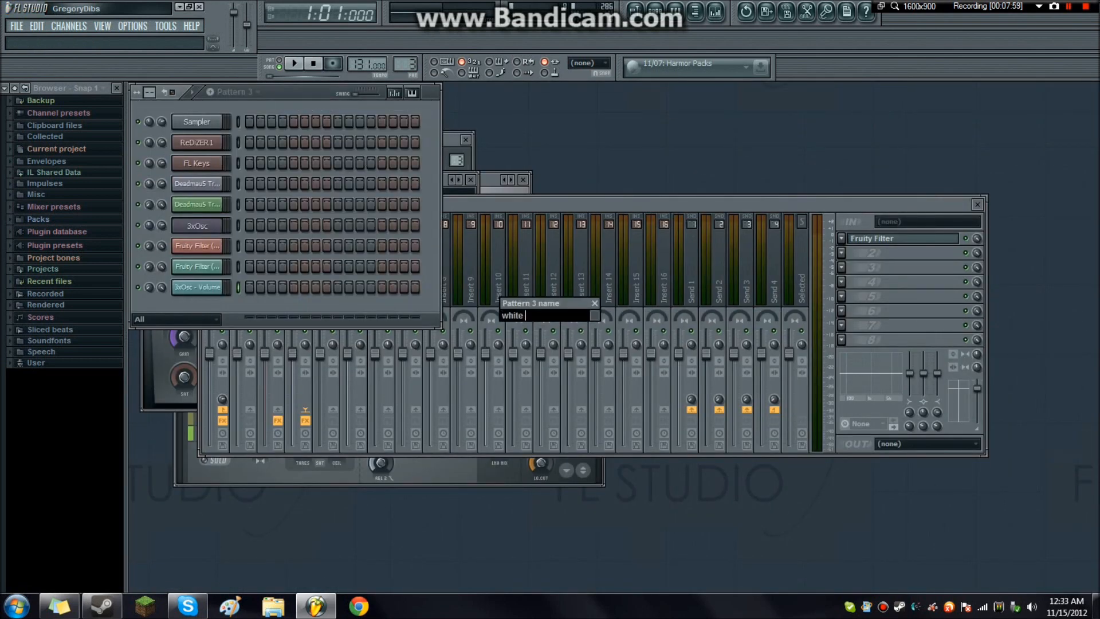
pyautogui.write('no')
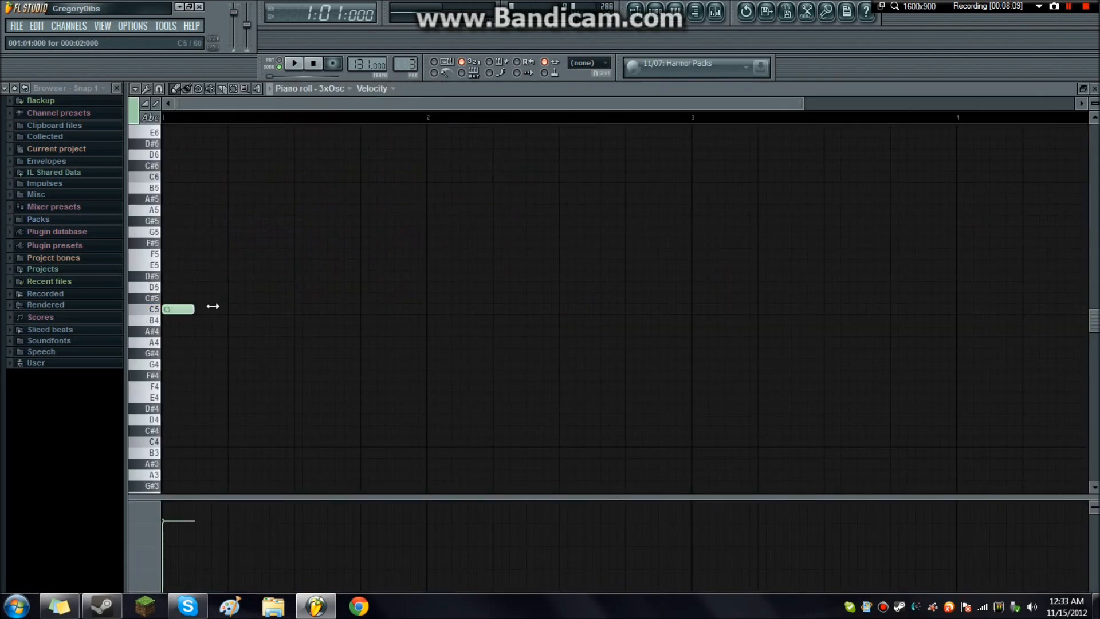
pyautogui.moveTo(182, 309); pyautogui.dragTo(1080, 308)
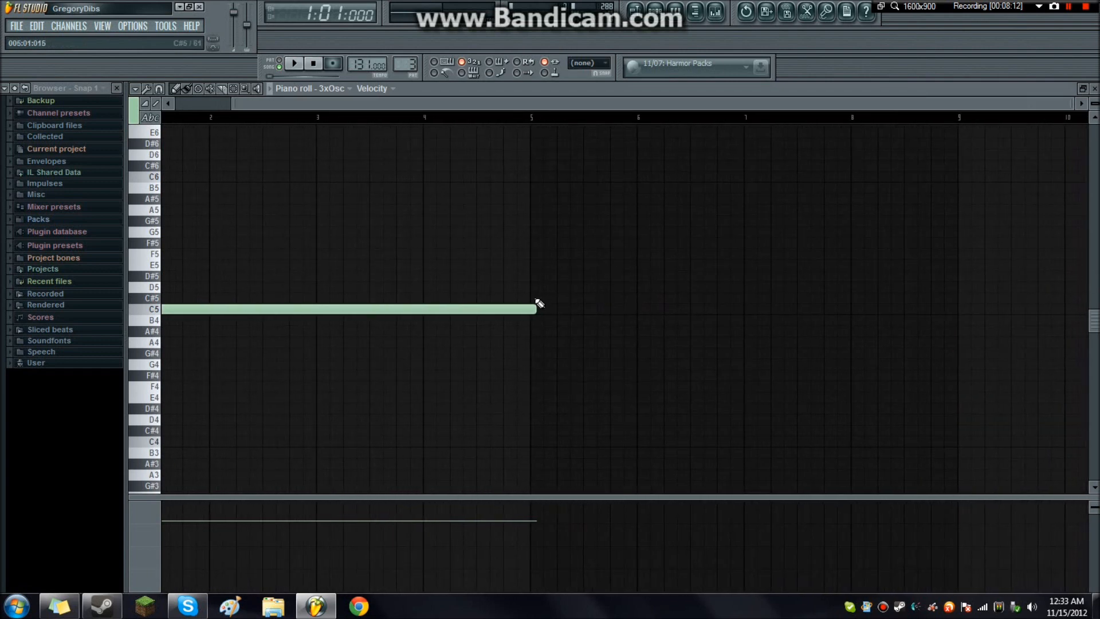
pyautogui.moveTo(537, 308); pyautogui.dragTo(957, 312)
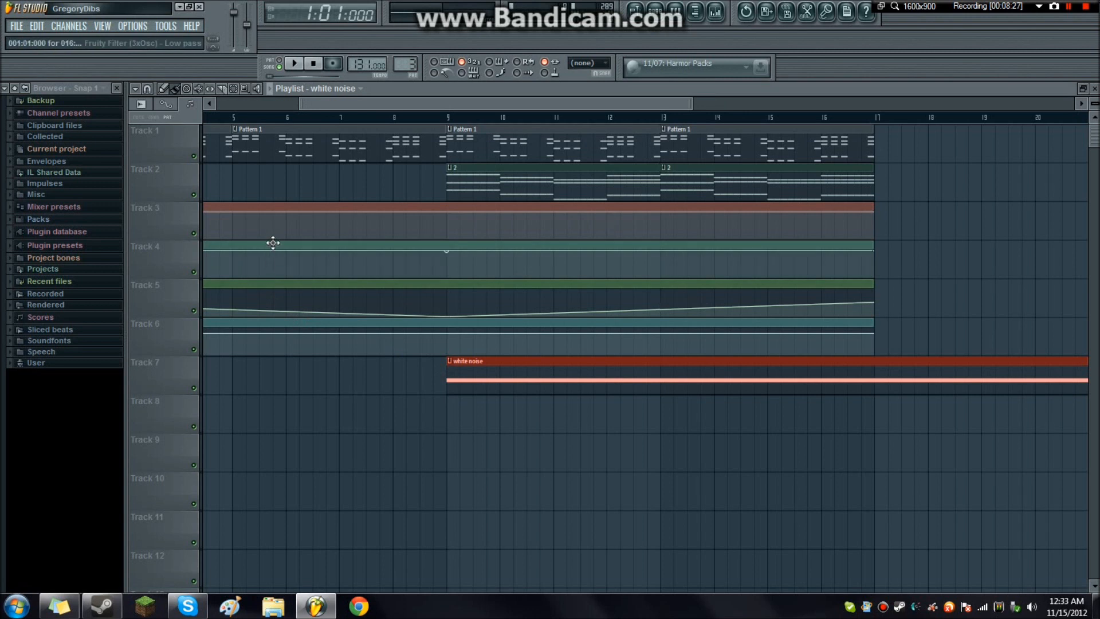
pyautogui.moveTo(342, 245)
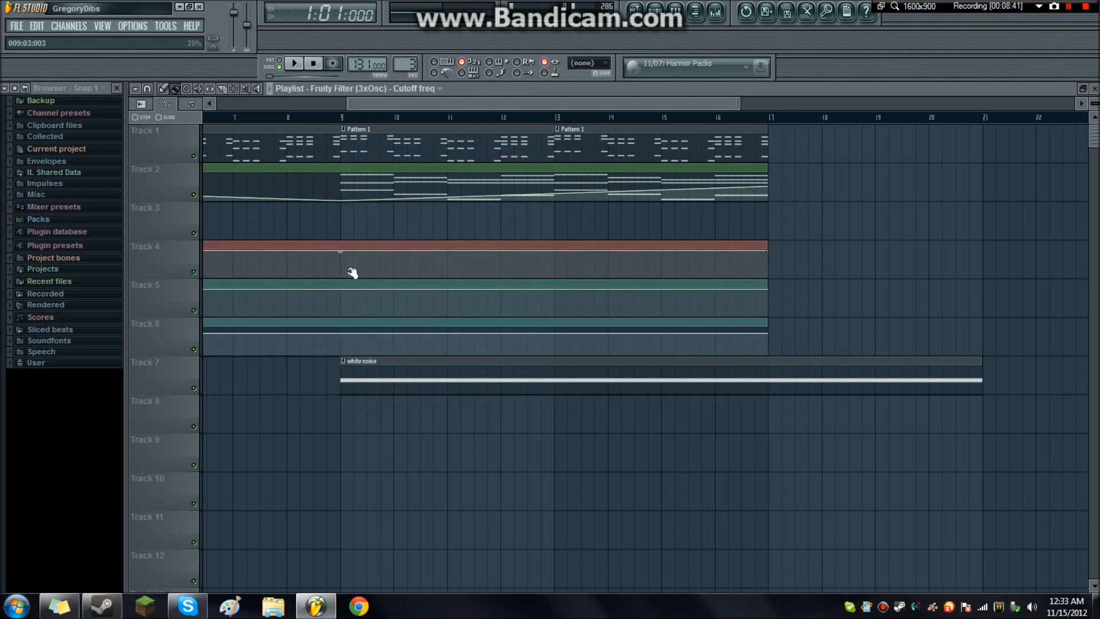
# - Shape the filter cutoff and low pass envelopes to rise from bar 9 and peak at bar 17
pyautogui.moveTo(340, 277); pyautogui.dragTo(768, 254)
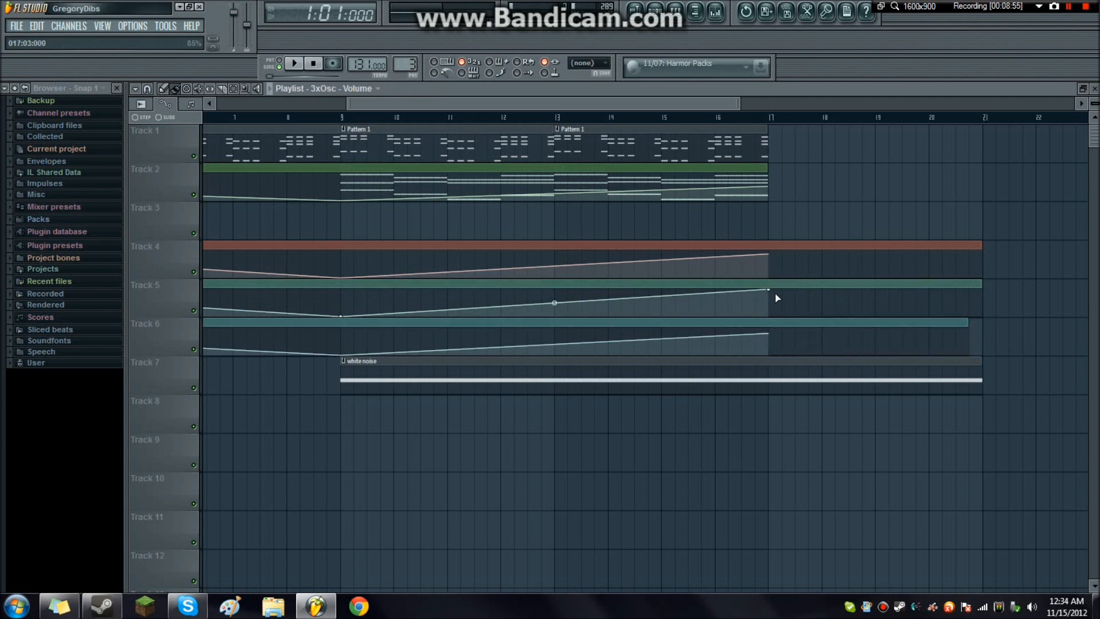
pyautogui.moveTo(777, 298); pyautogui.dragTo(987, 275)
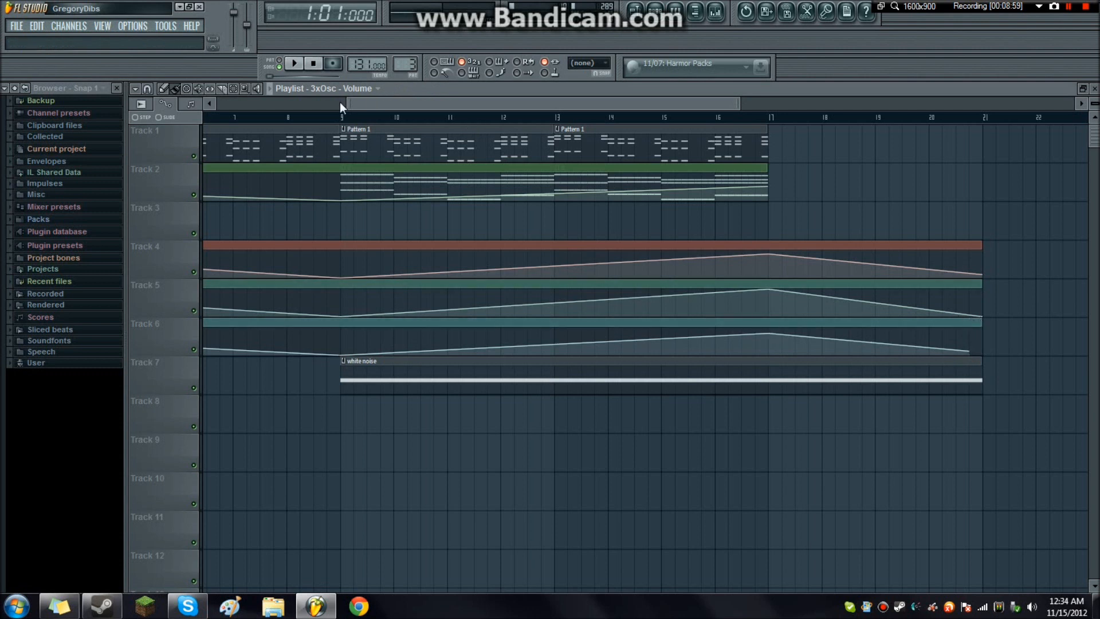
pyautogui.click(295, 64)
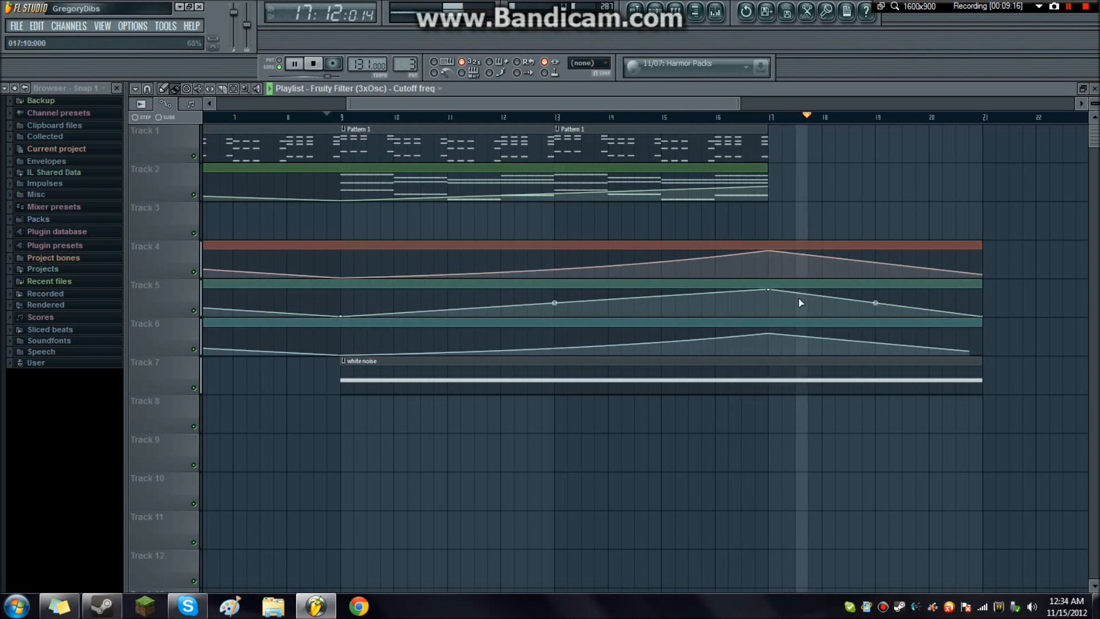
pyautogui.moveTo(799, 302); pyautogui.dragTo(800, 334)
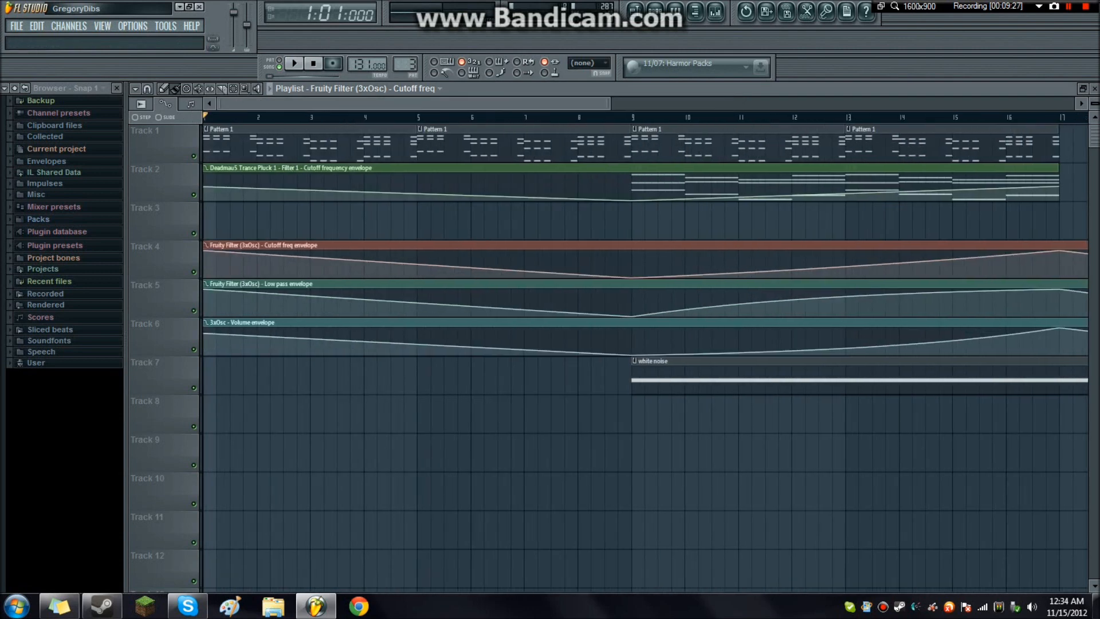
# - Add a Harmless synth channel from the Channels > Add one list
pyautogui.click(70, 26)
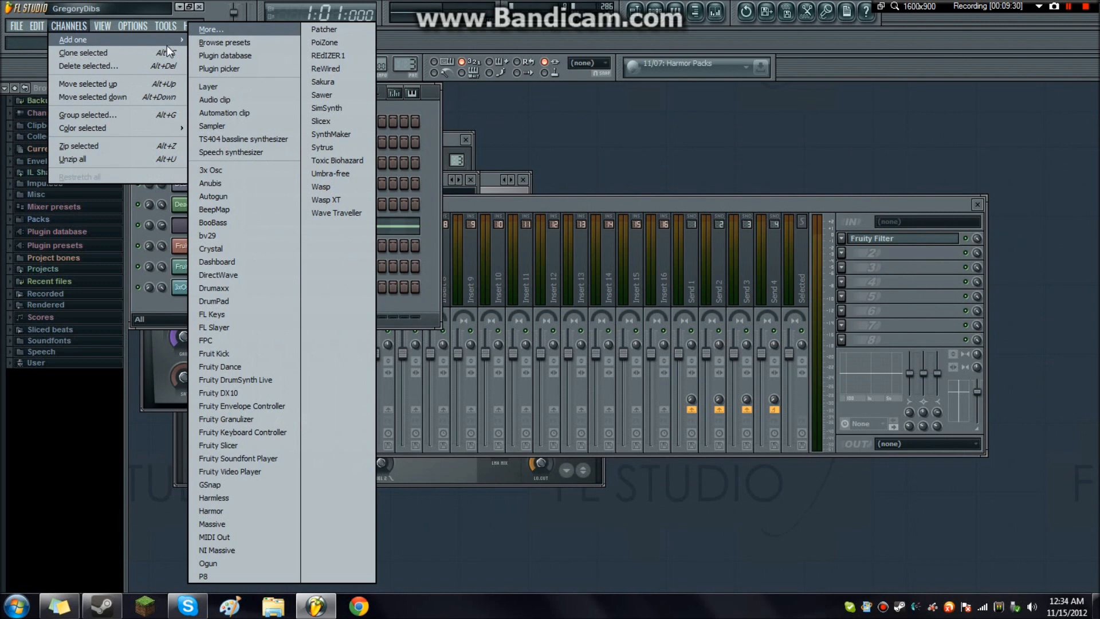
pyautogui.moveTo(253, 64)
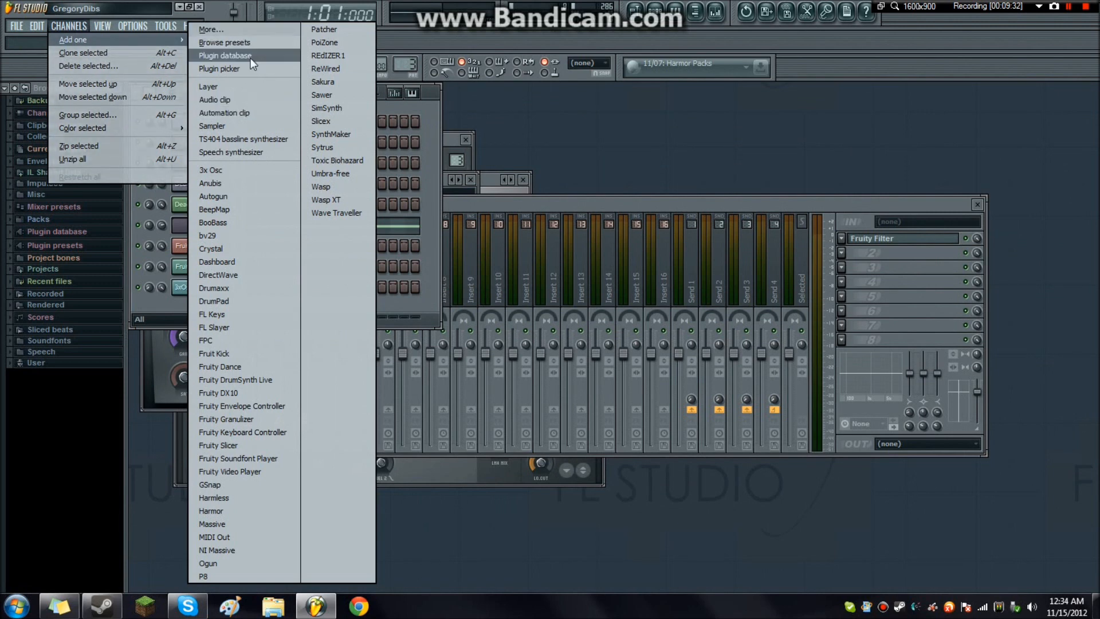
pyautogui.moveTo(254, 113)
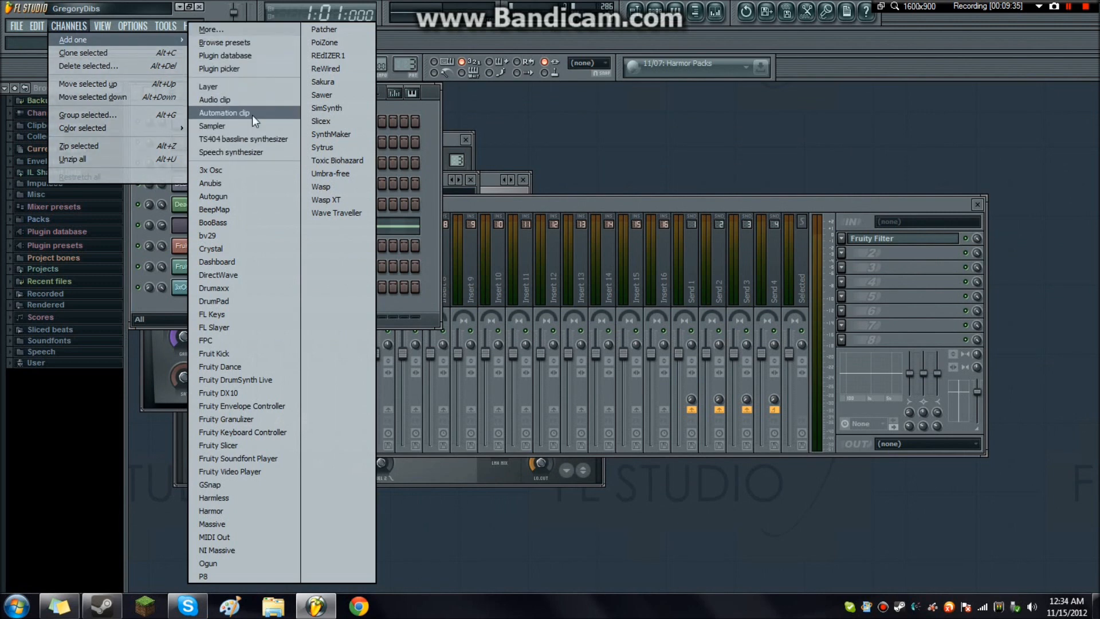
pyautogui.moveTo(322, 148)
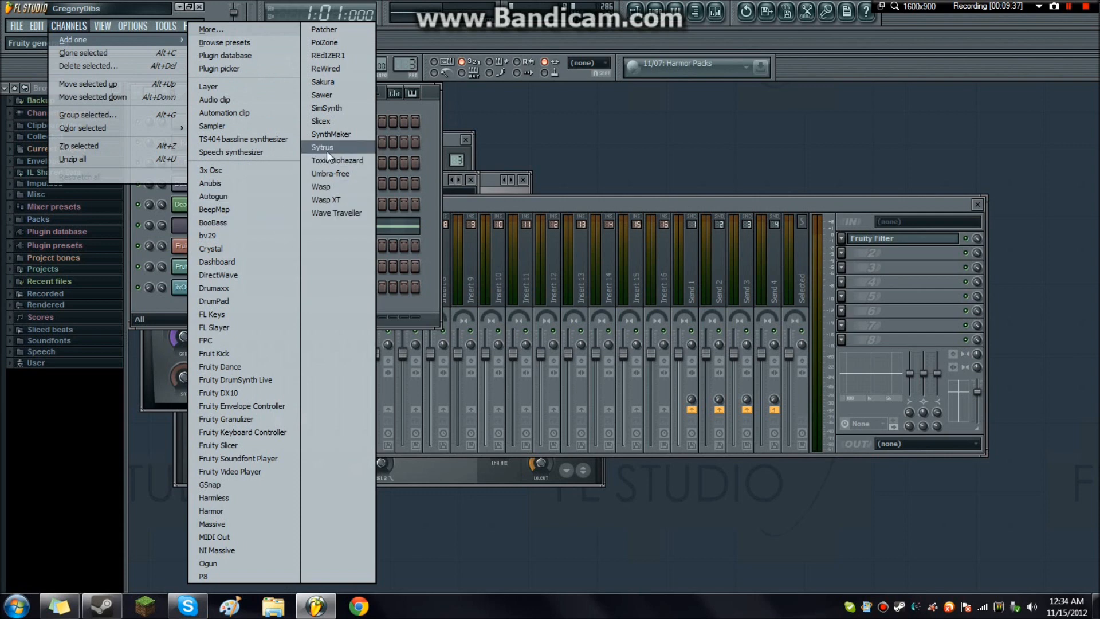
pyautogui.moveTo(241, 505)
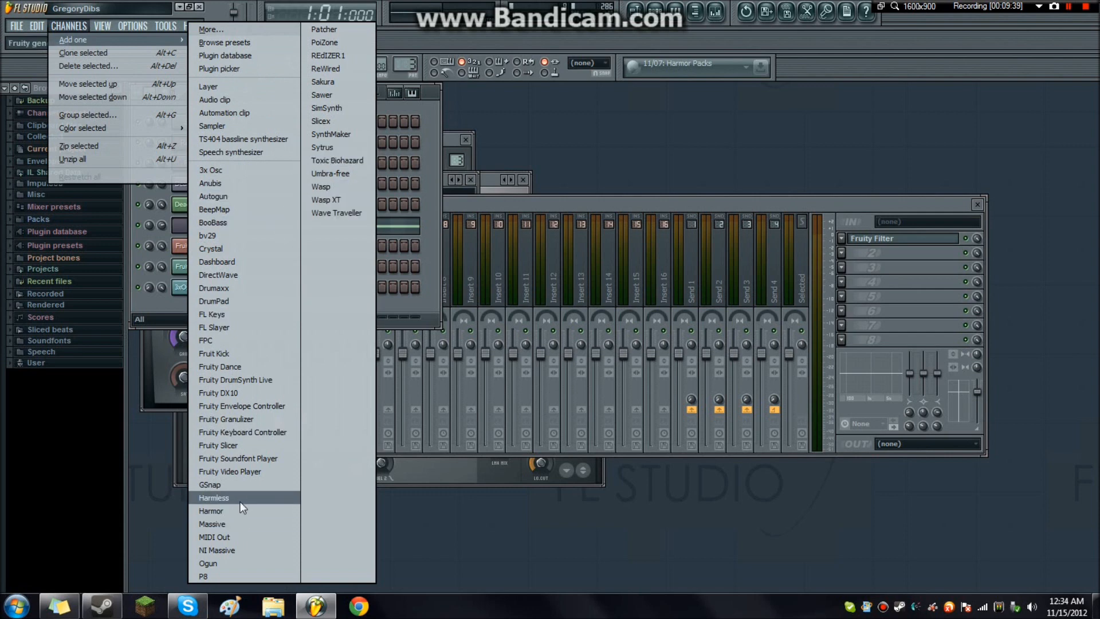
pyautogui.click(213, 497)
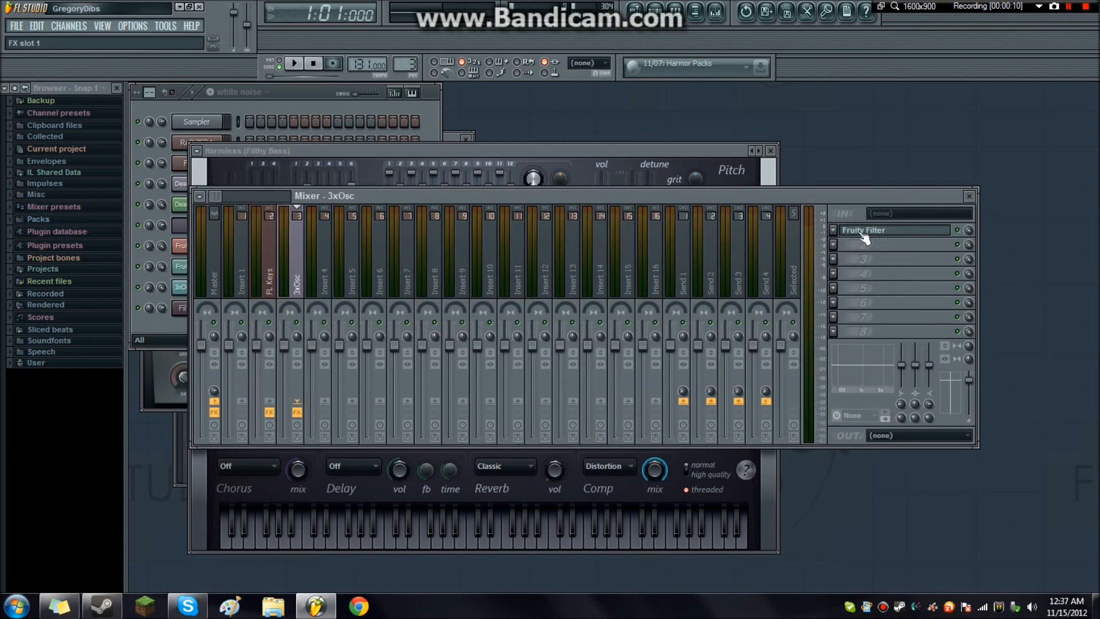
pyautogui.moveTo(848, 272)
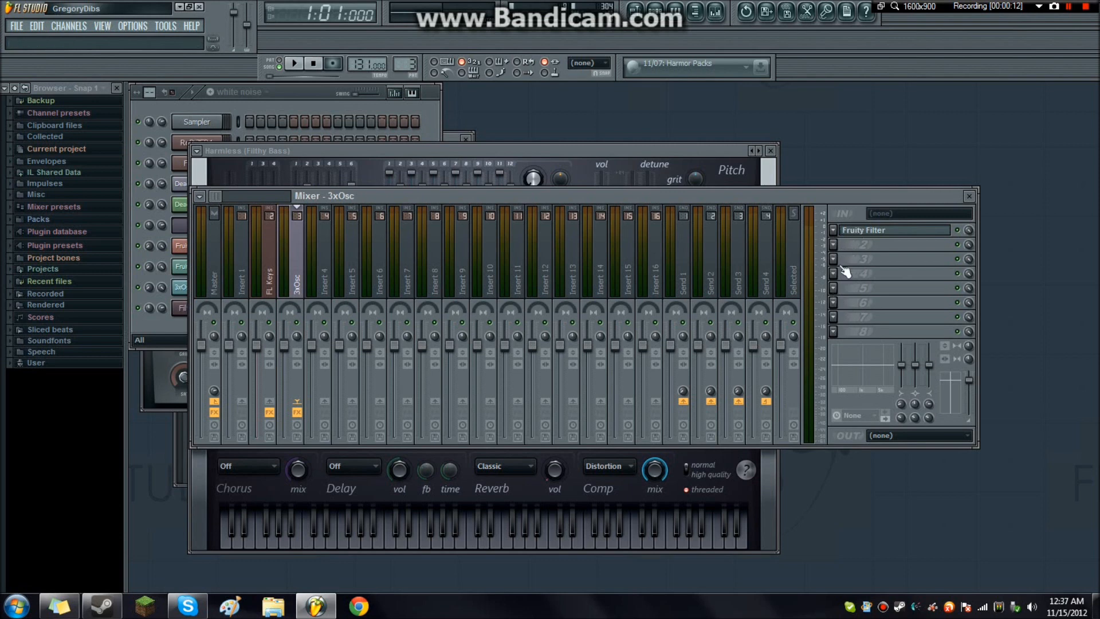